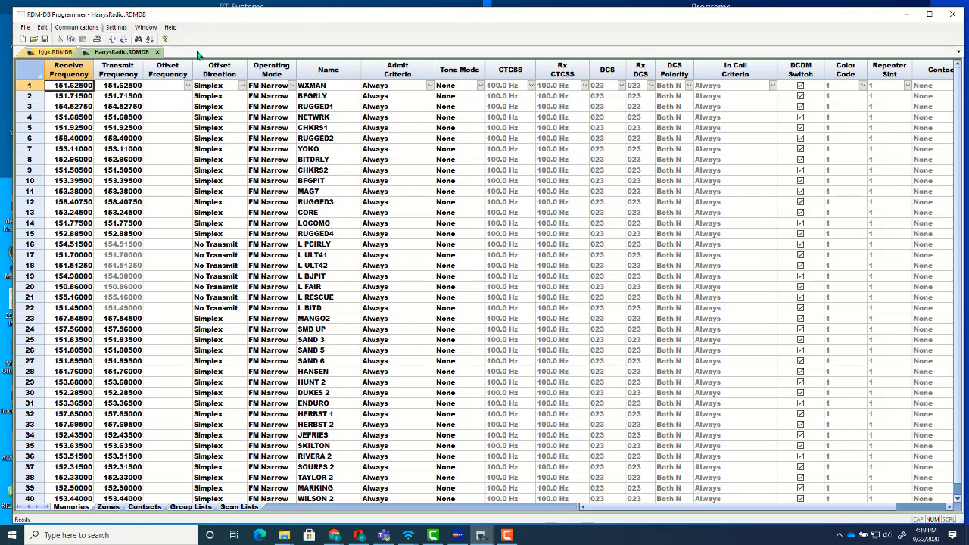
Start a new blank radio database, Untitled1, alongside the HarrysRadio file
{"action": "left_click", "coordinate": [12, 28]}
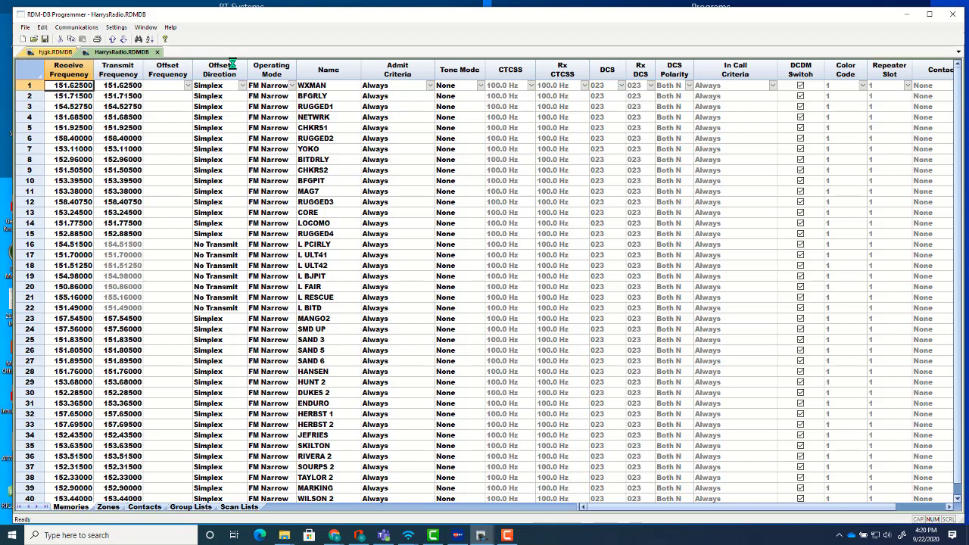
{"action": "left_click", "coordinate": [24, 38]}
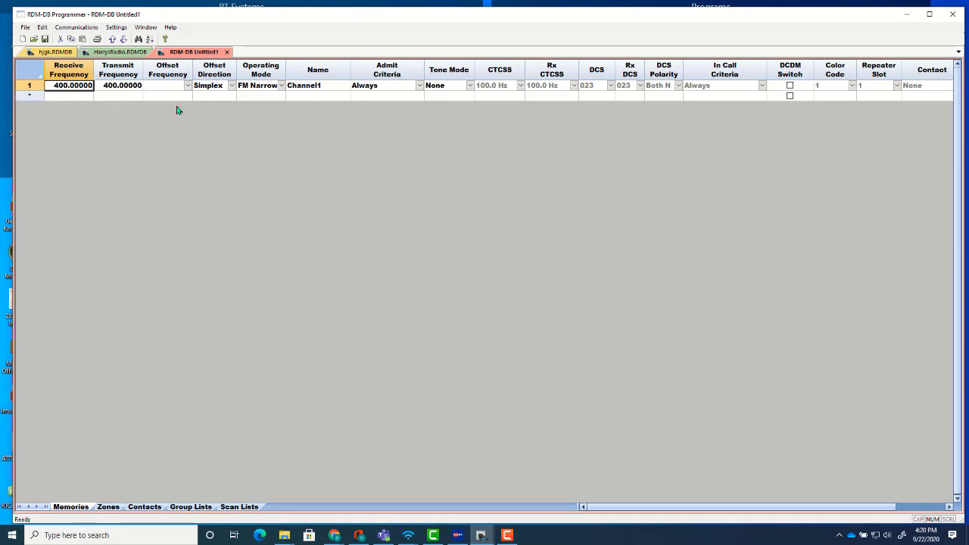
{"action": "mouse_move", "coordinate": [99, 121]}
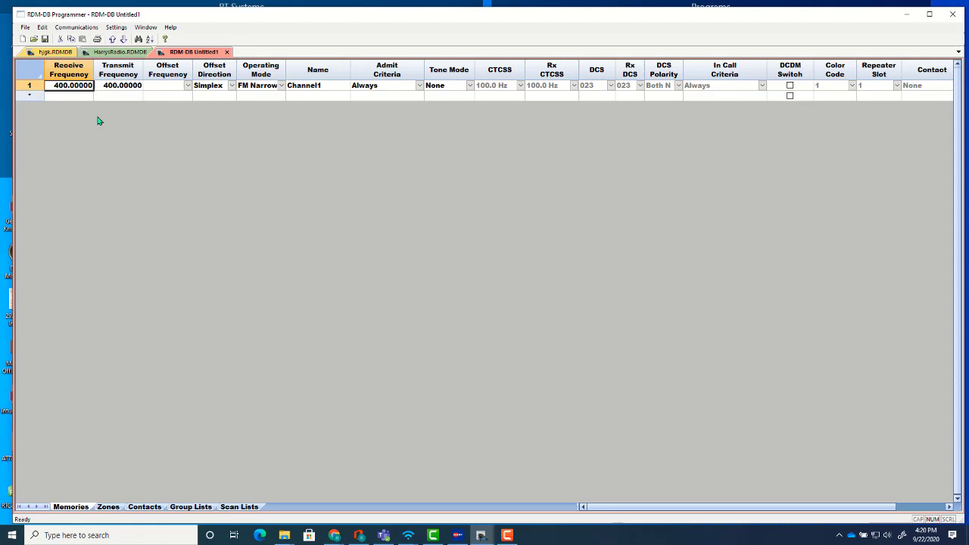
{"action": "mouse_move", "coordinate": [65, 107]}
{"action": "type", "text": "154.50000"}
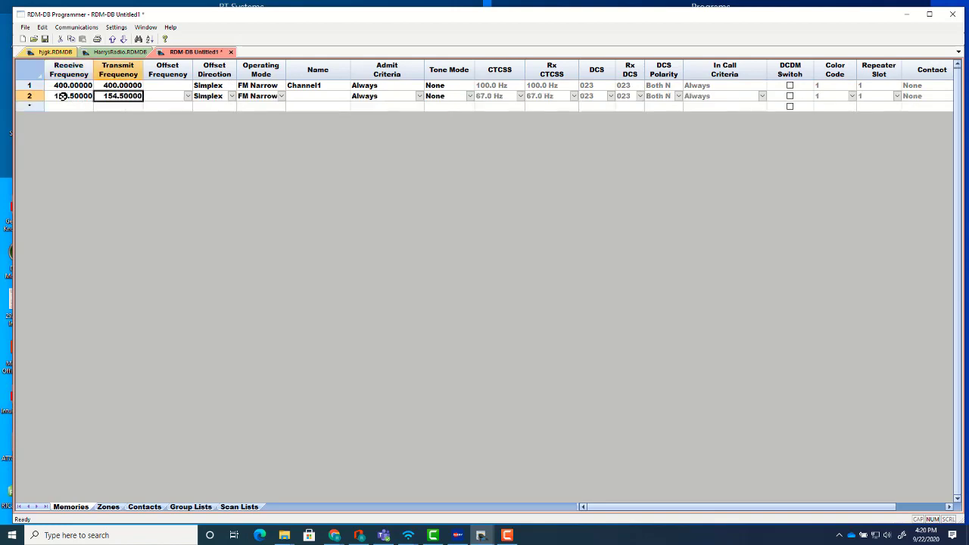
Name row 2 Channel2 and add Channel3 at 155.67500 in row 3
{"action": "left_click", "coordinate": [163, 96]}
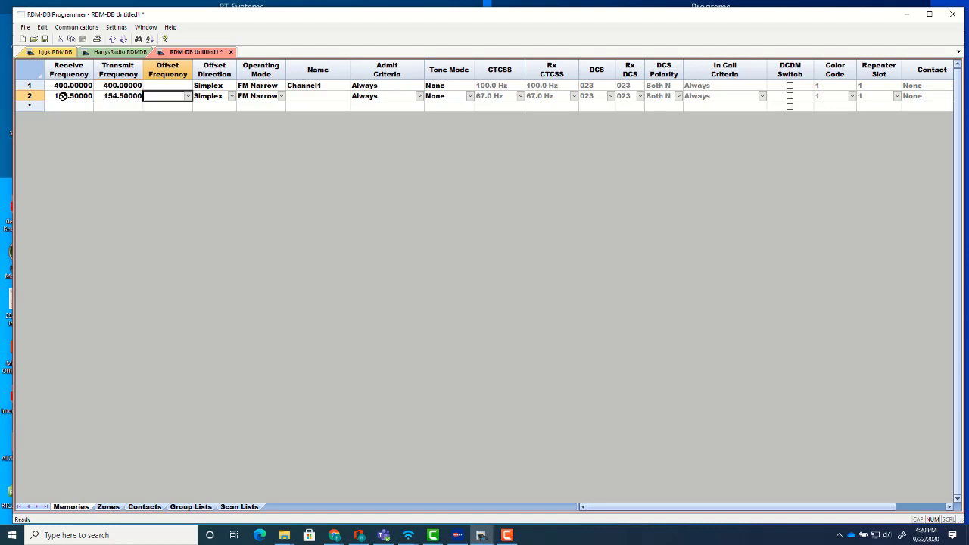
{"action": "type", "text": "Channel2"}
{"action": "left_click", "coordinate": [69, 106]}
{"action": "type", "text": "155.67500"}
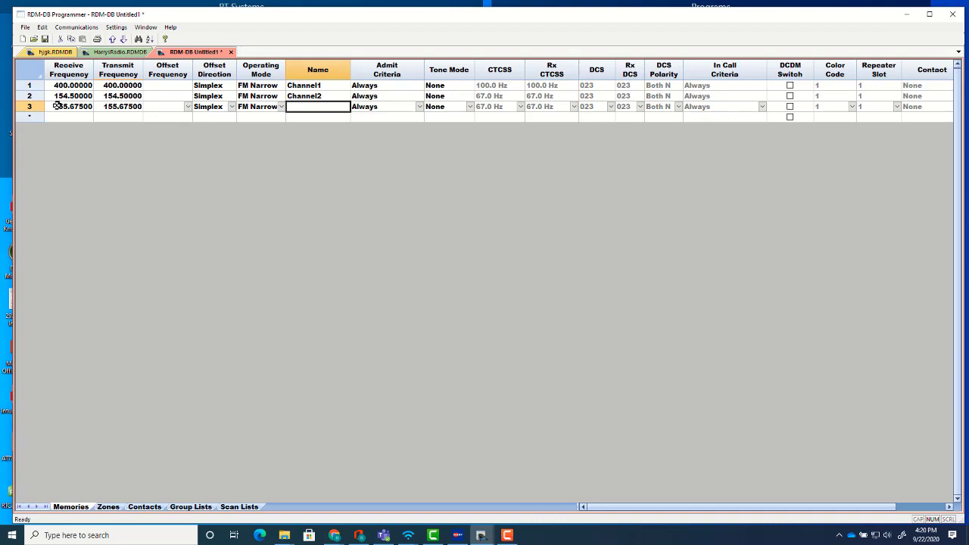
{"action": "type", "text": "Channel"}
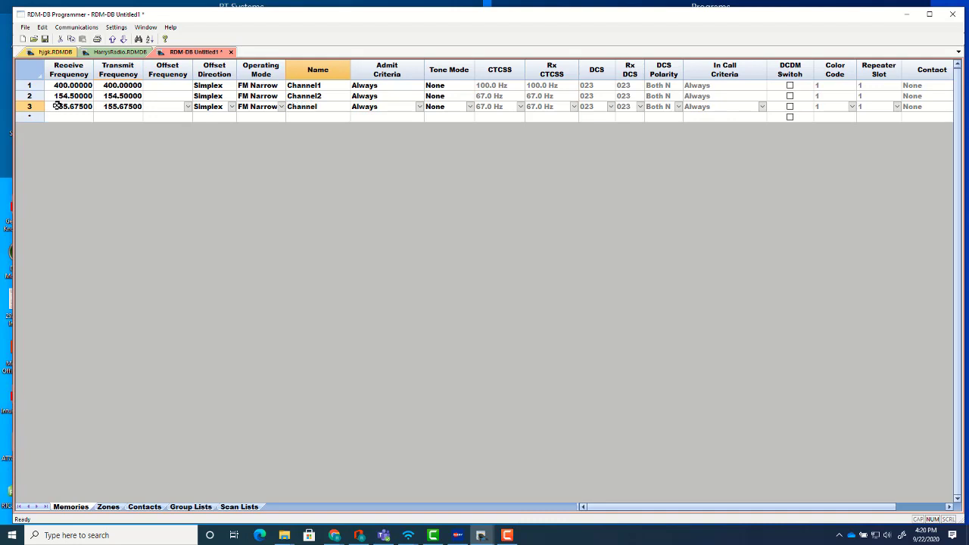
{"action": "type", "text": "Channel3"}
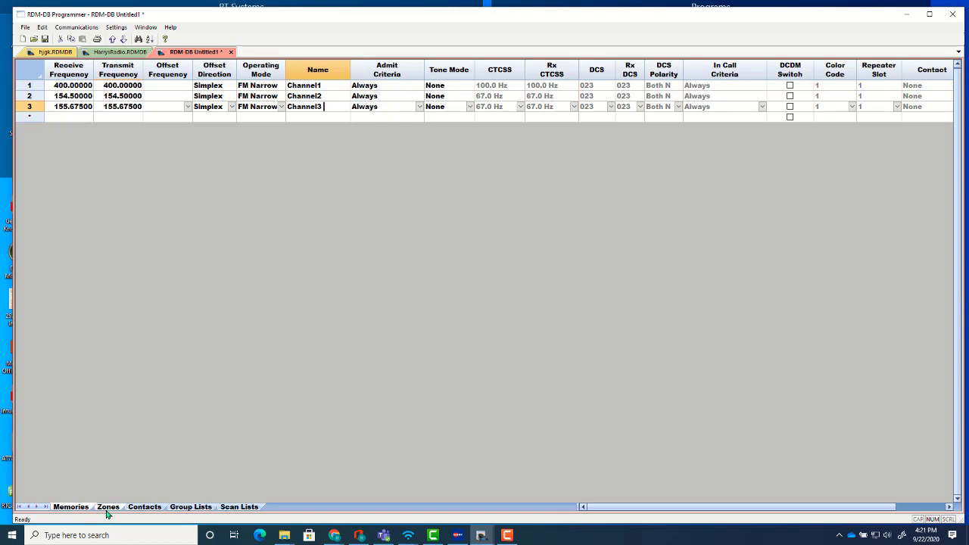
Edit Zone1 and add Channel2 and the 155.67500 channel to Band A
{"action": "left_click", "coordinate": [107, 507]}
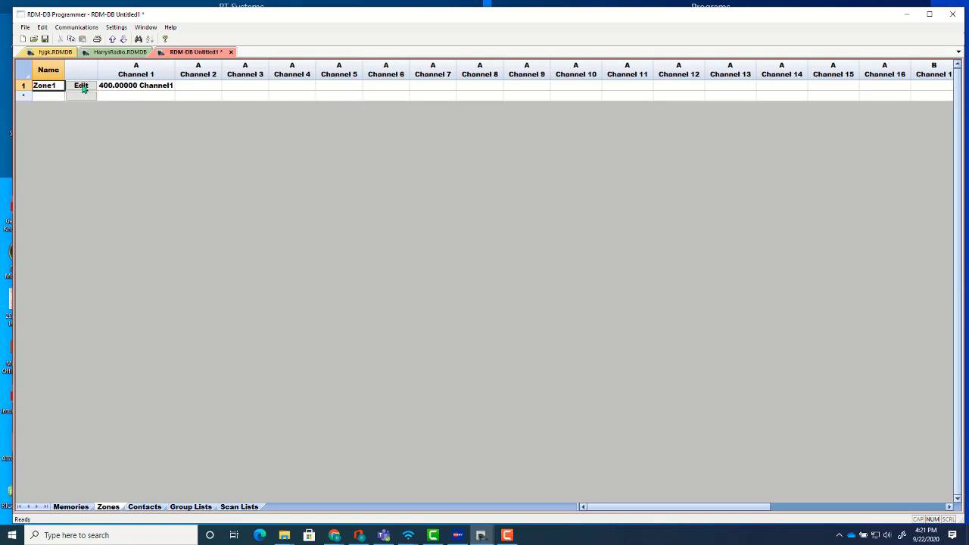
{"action": "left_click", "coordinate": [80, 85]}
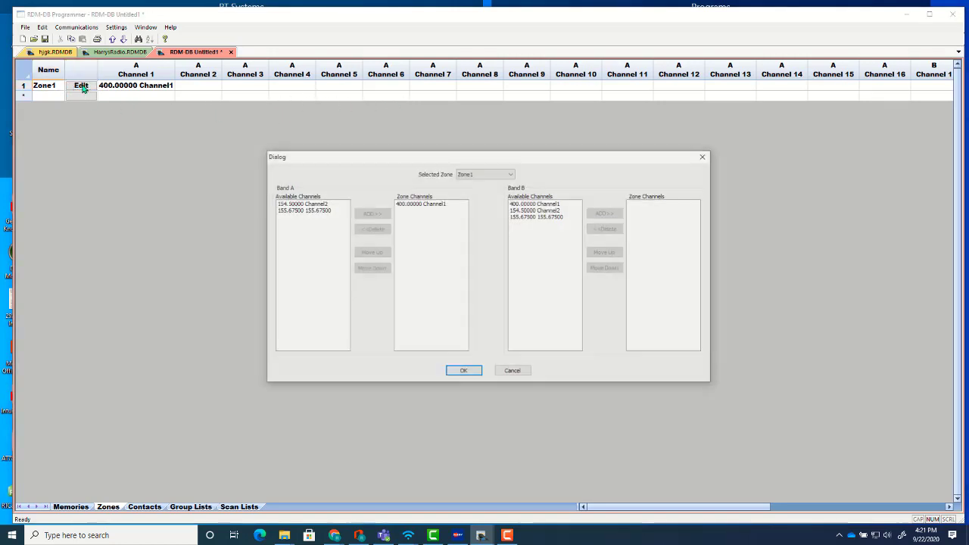
{"action": "left_click", "coordinate": [302, 203]}
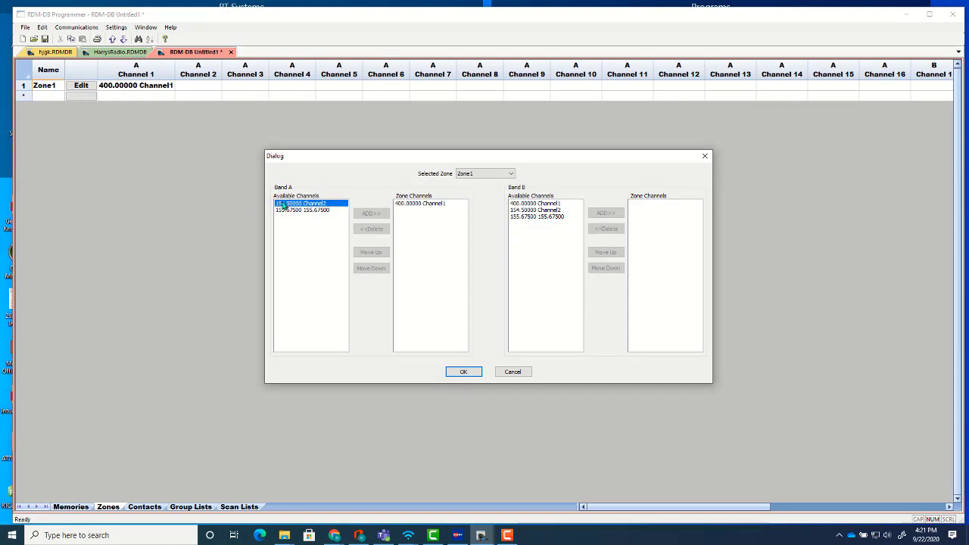
{"action": "left_click", "coordinate": [371, 213]}
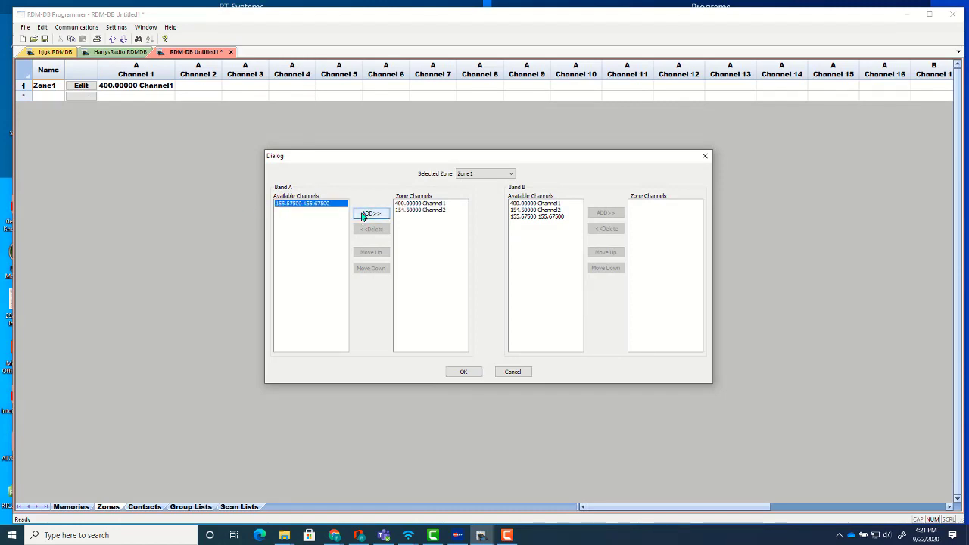
{"action": "left_click", "coordinate": [371, 213]}
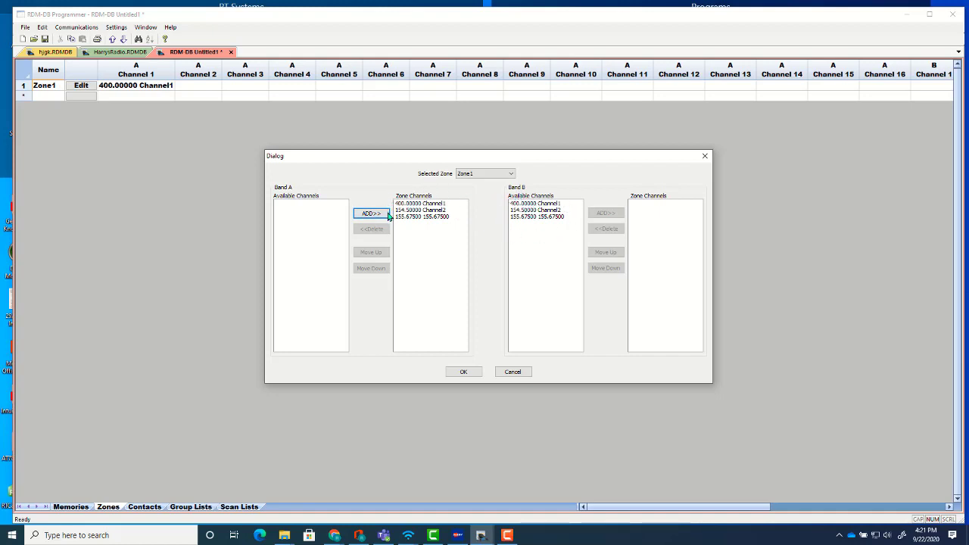
{"action": "mouse_move", "coordinate": [422, 242]}
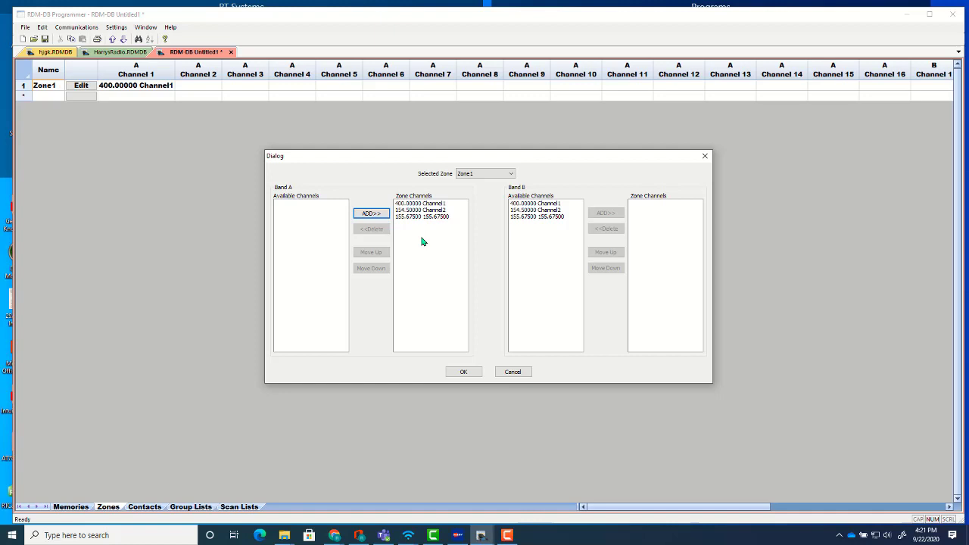
{"action": "mouse_move", "coordinate": [449, 244]}
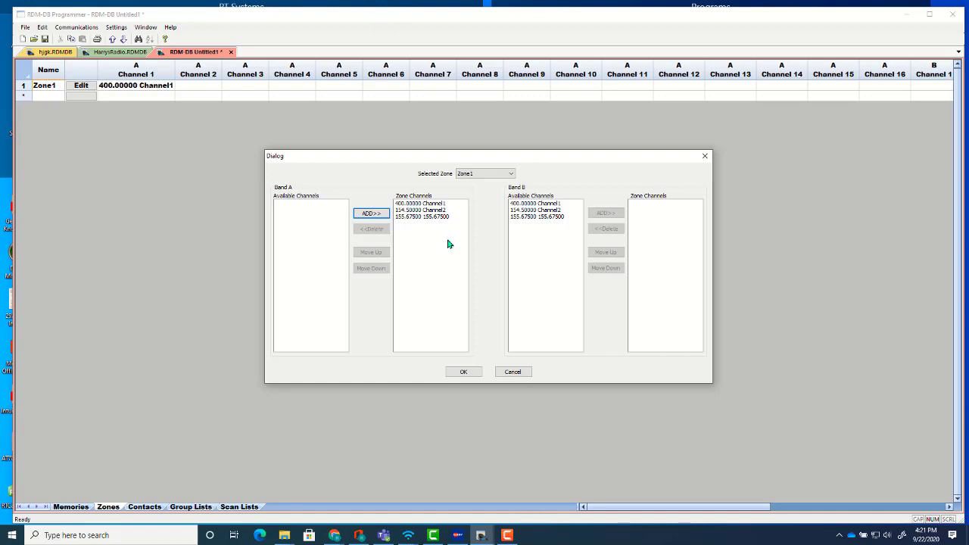
{"action": "mouse_move", "coordinate": [443, 225]}
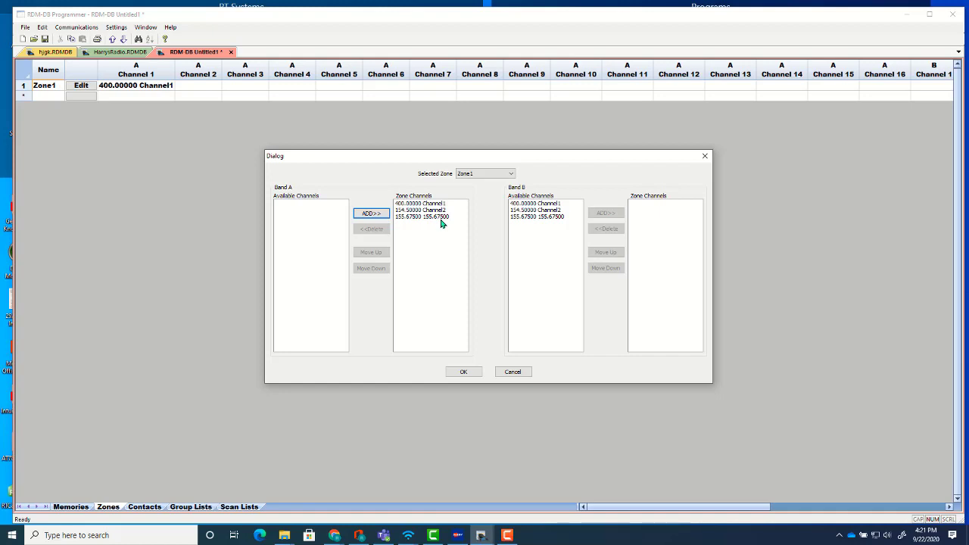
{"action": "mouse_move", "coordinate": [437, 226]}
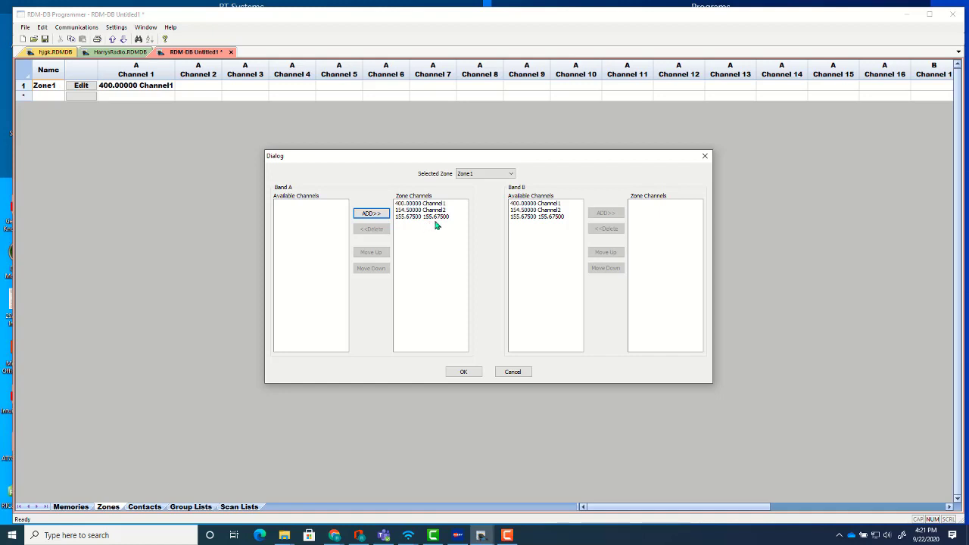
{"action": "mouse_move", "coordinate": [446, 224]}
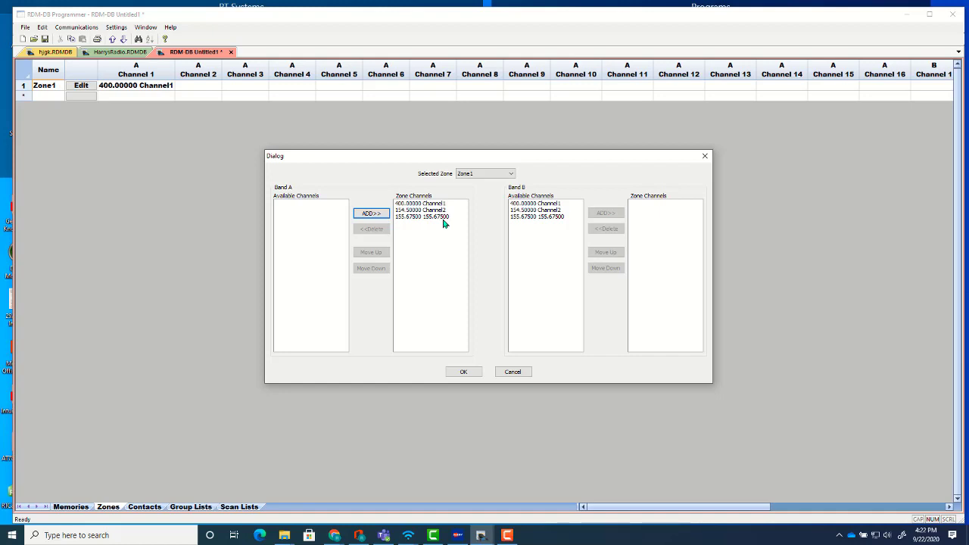
{"action": "mouse_move", "coordinate": [444, 220]}
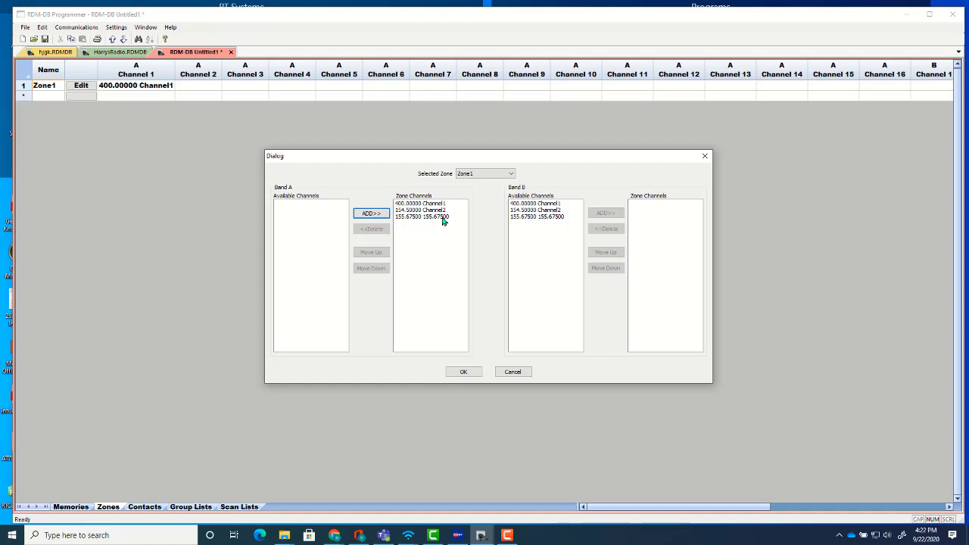
{"action": "mouse_move", "coordinate": [449, 229]}
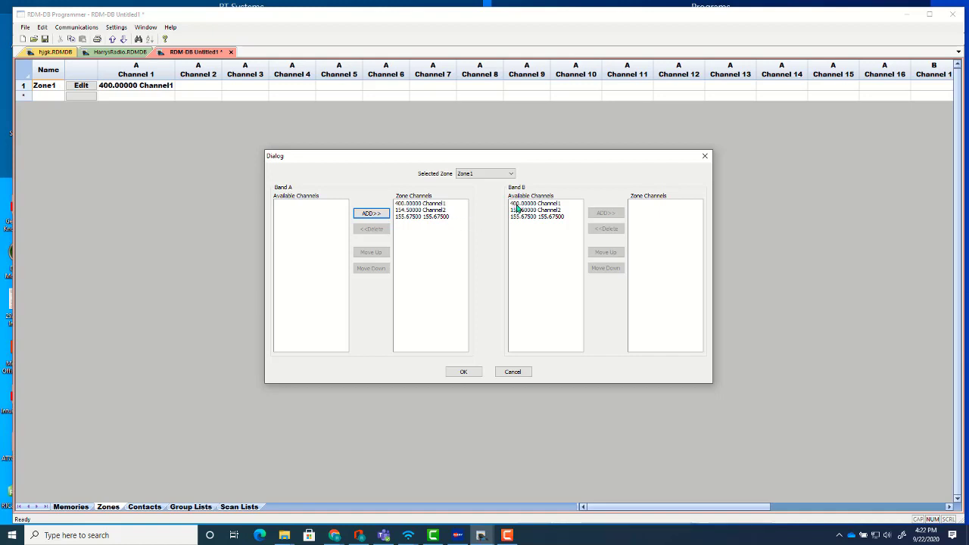
Add Channel1 and the 155.67500 channel to Zone1's Band B and confirm
{"action": "left_click", "coordinate": [546, 203]}
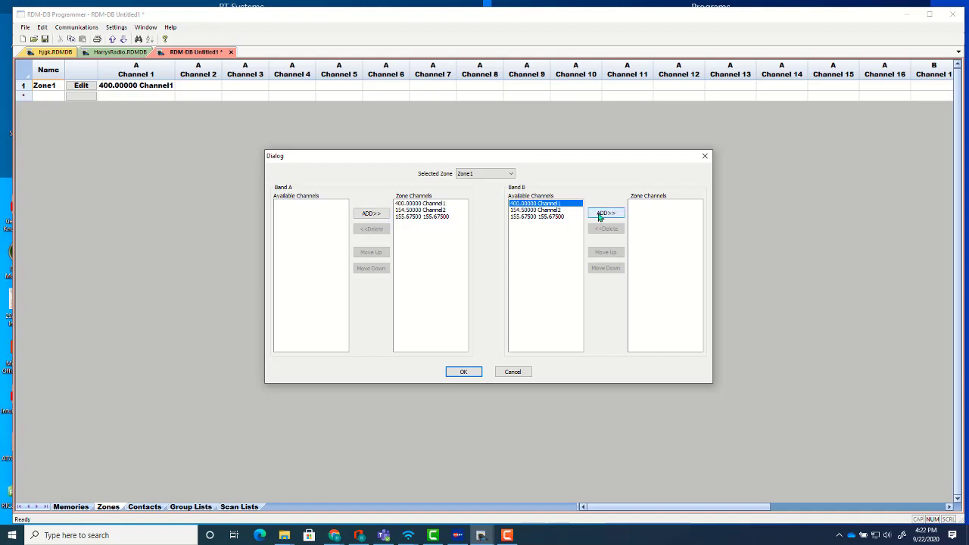
{"action": "left_click", "coordinate": [606, 212]}
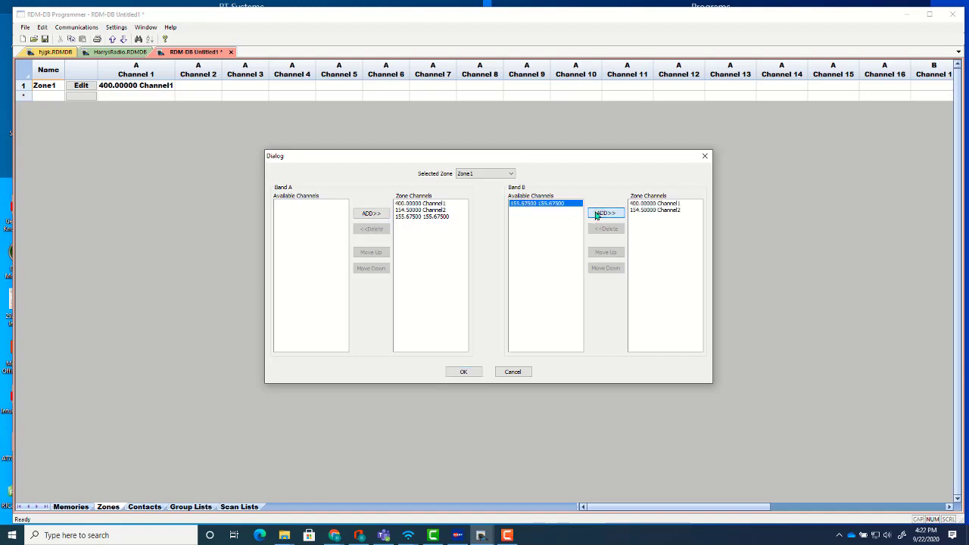
{"action": "left_click", "coordinate": [606, 213]}
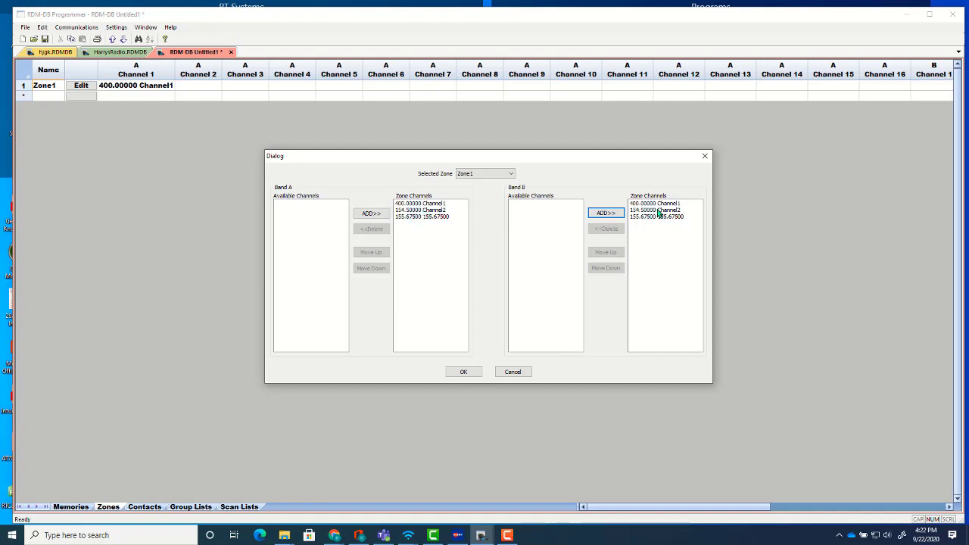
{"action": "mouse_move", "coordinate": [666, 217]}
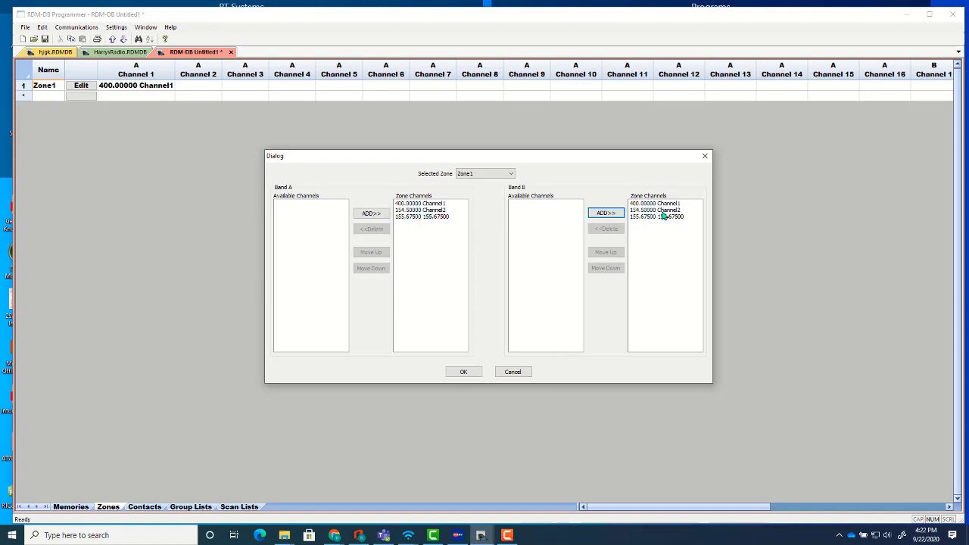
{"action": "mouse_move", "coordinate": [665, 226]}
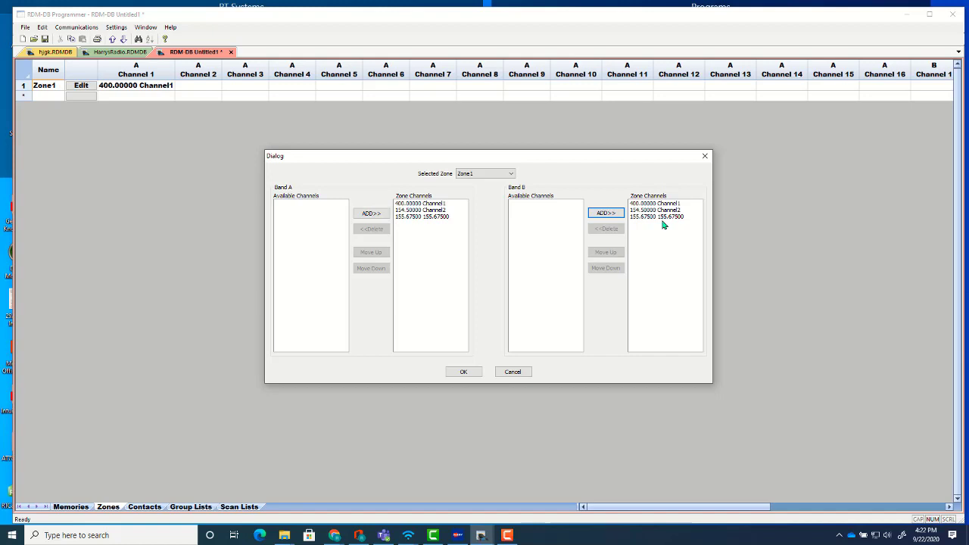
{"action": "mouse_move", "coordinate": [666, 221]}
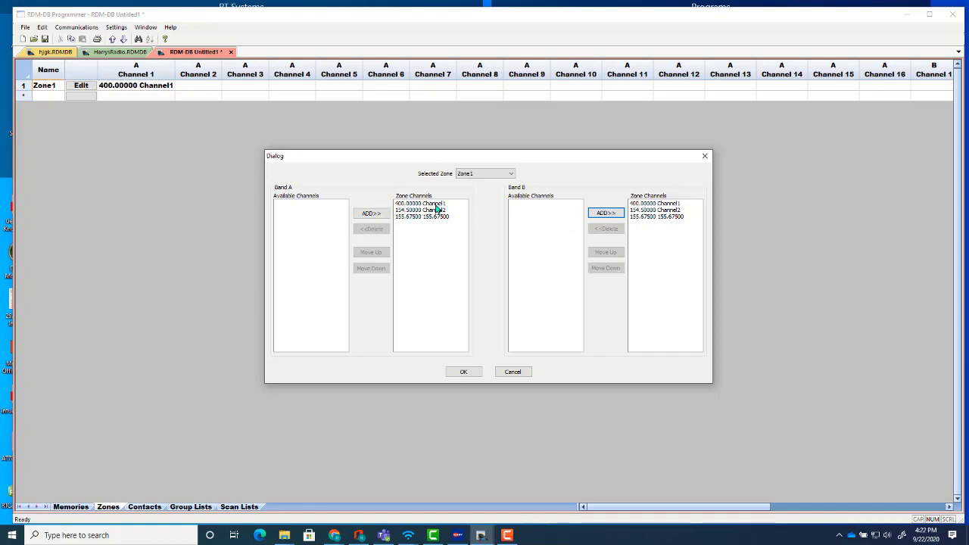
{"action": "mouse_move", "coordinate": [668, 225]}
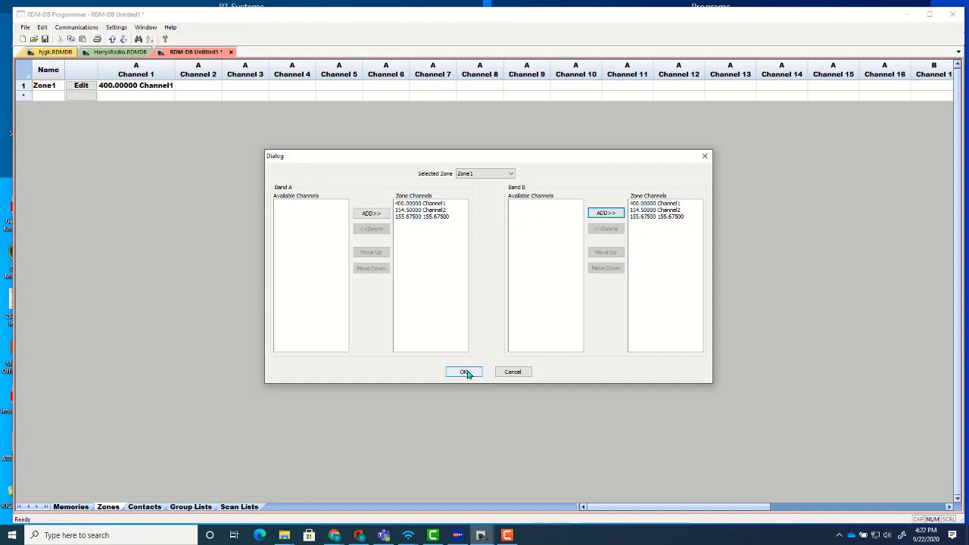
{"action": "left_click", "coordinate": [463, 372]}
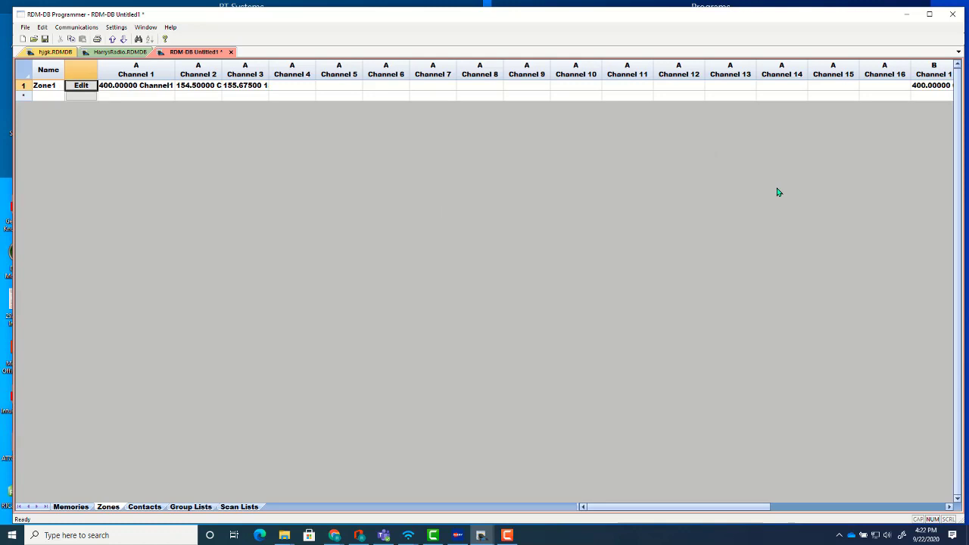
{"action": "mouse_move", "coordinate": [464, 129]}
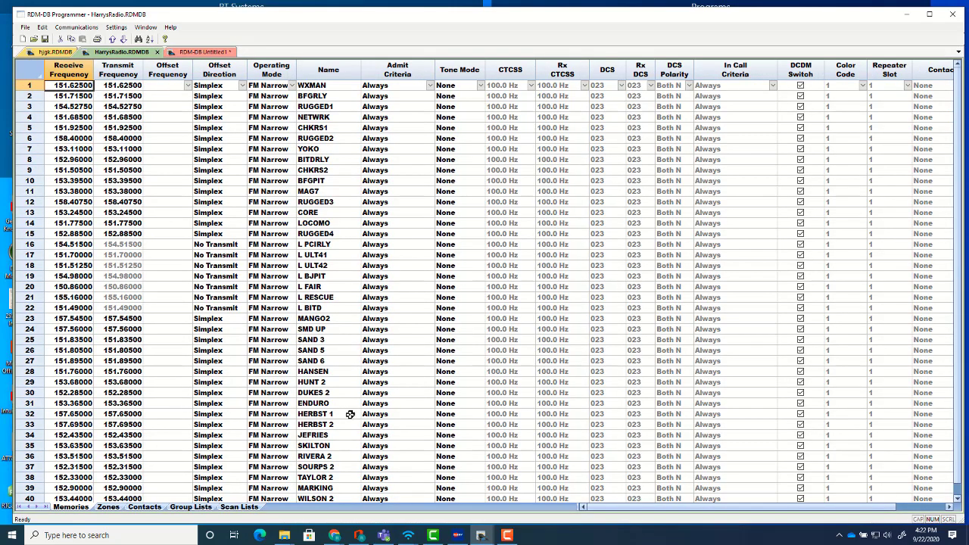
{"action": "mouse_move", "coordinate": [82, 316]}
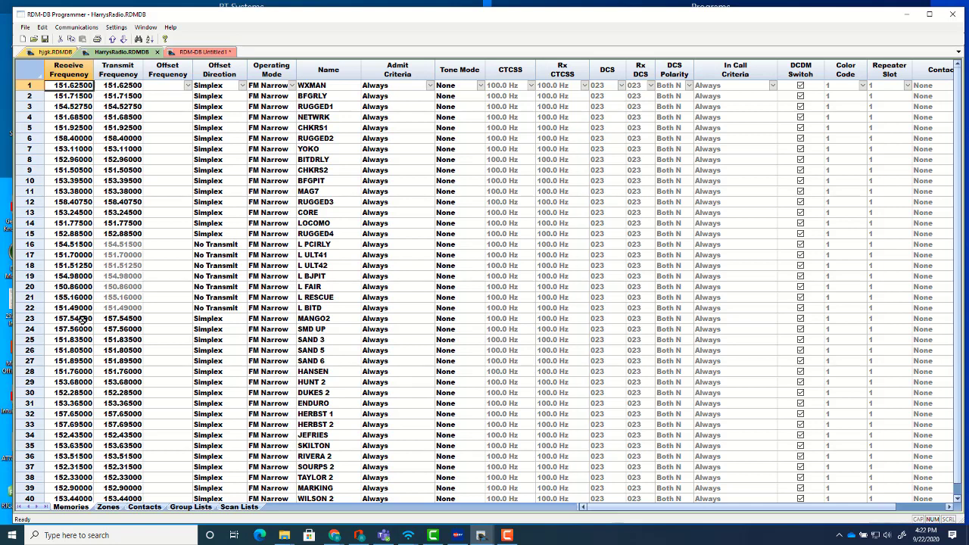
Show HarrysRadio's zones and scroll through the 1 ANALOG zone channel lists
{"action": "left_click", "coordinate": [108, 506]}
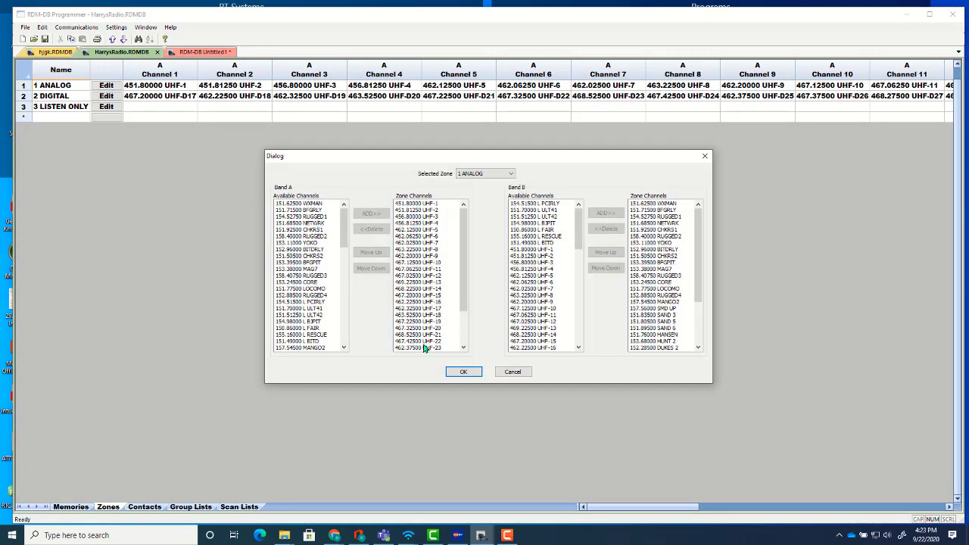
{"action": "scroll", "scroll_direction": "down", "scroll_amount": 3}
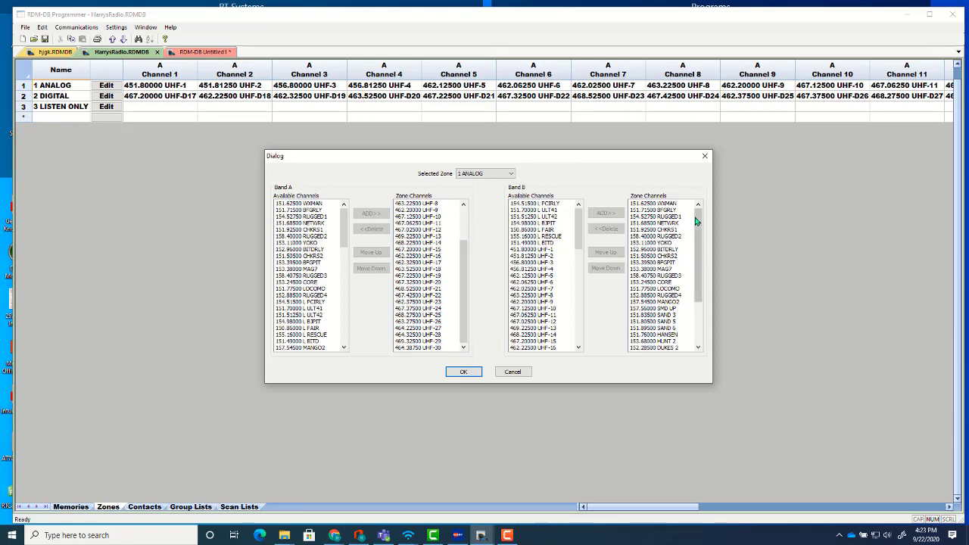
{"action": "scroll", "scroll_direction": "down", "scroll_amount": 3}
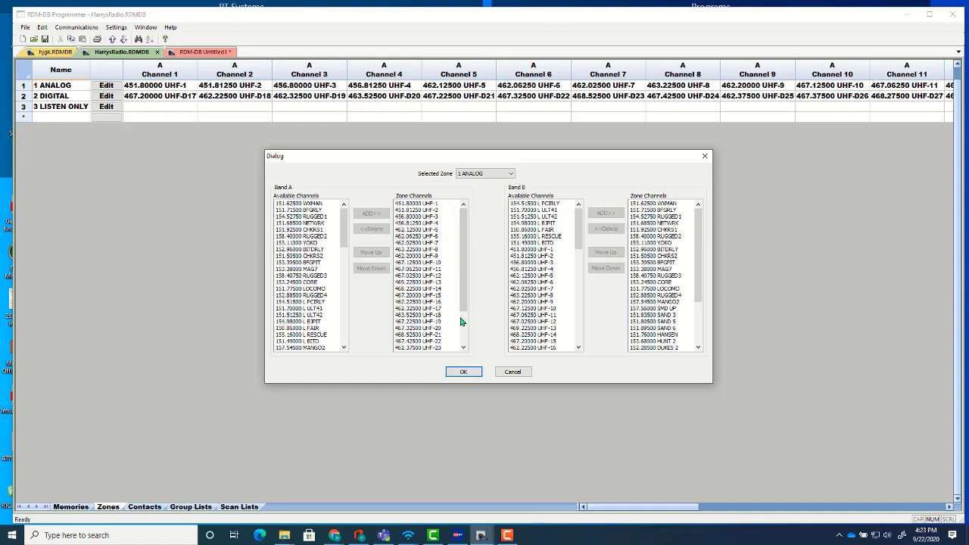
{"action": "mouse_move", "coordinate": [442, 393]}
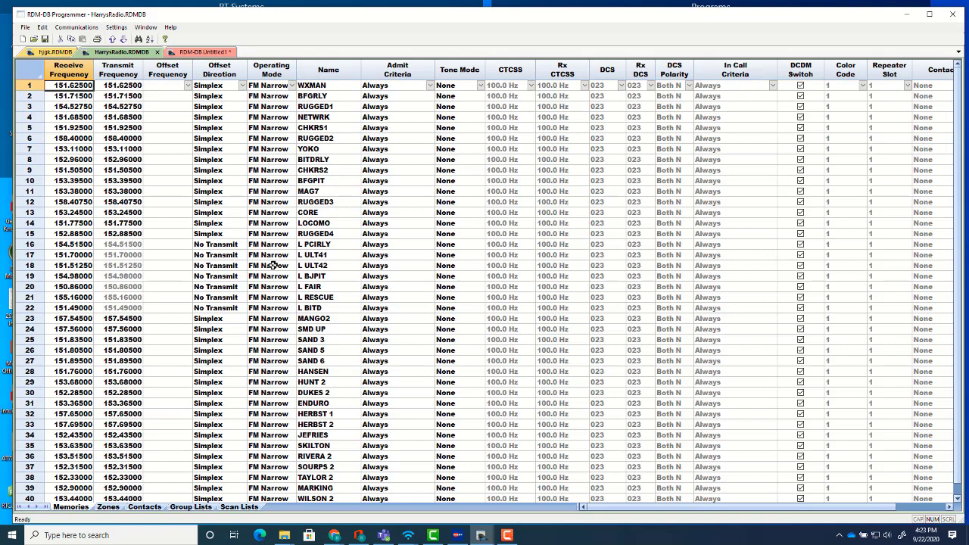
Scroll the Memories sheet to rows 70–109 with the weather and DMR channels
{"action": "scroll", "scroll_direction": "down", "scroll_amount": 3}
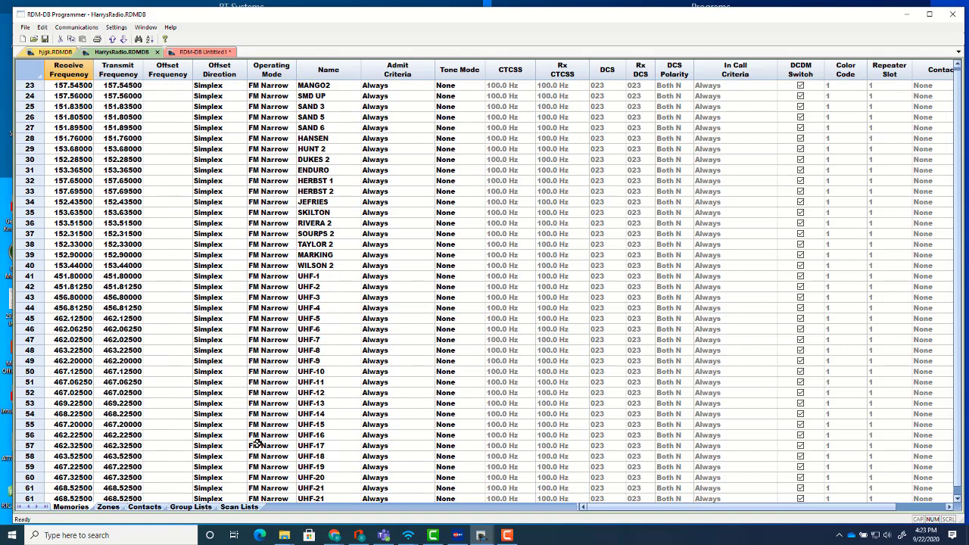
{"action": "scroll", "scroll_direction": "down", "scroll_amount": 3}
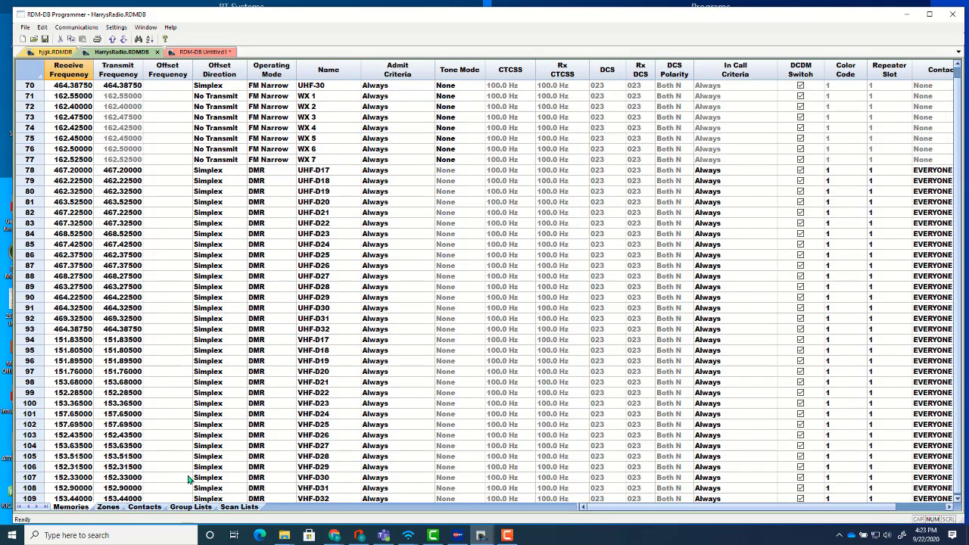
{"action": "mouse_move", "coordinate": [219, 448]}
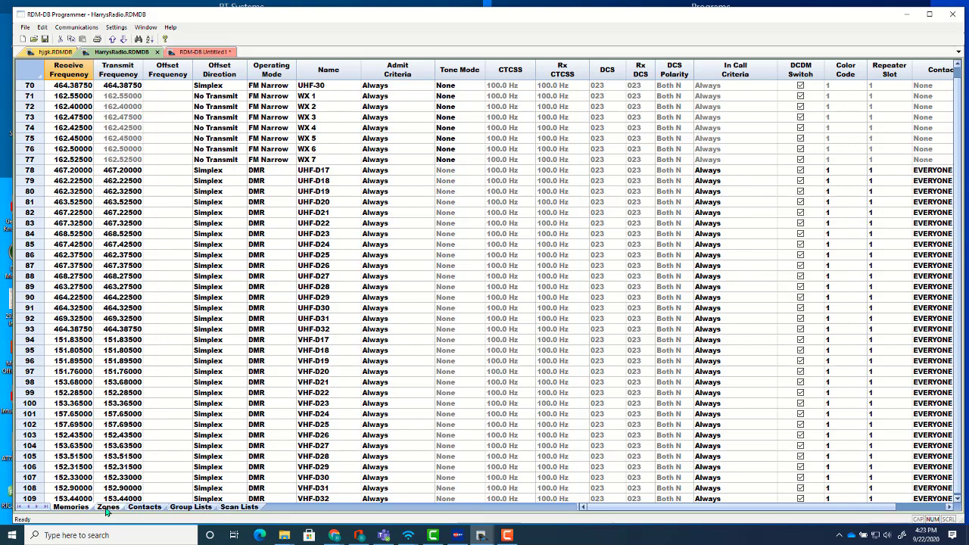
Review the 3 LISTEN ONLY zone's Band B weather channels, then close it
{"action": "left_click", "coordinate": [108, 507]}
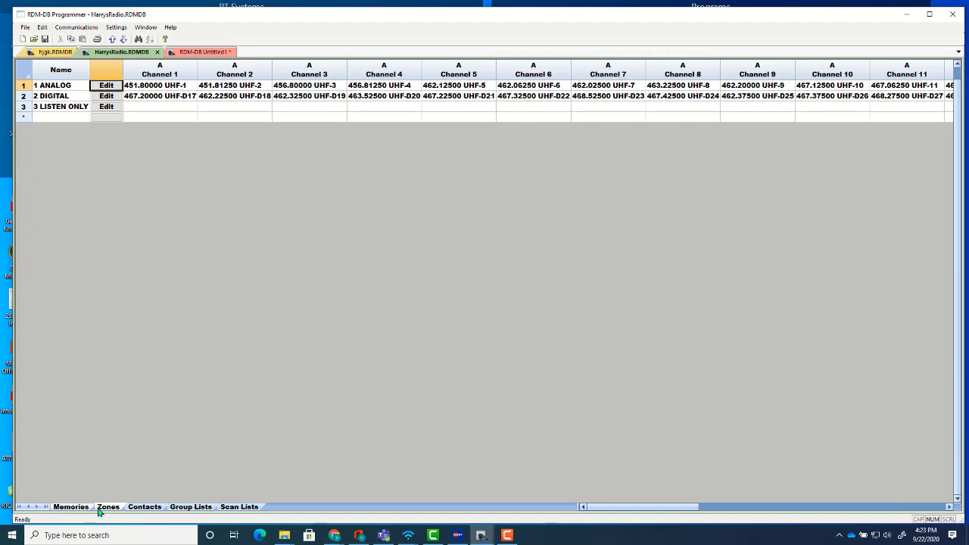
{"action": "mouse_move", "coordinate": [102, 129]}
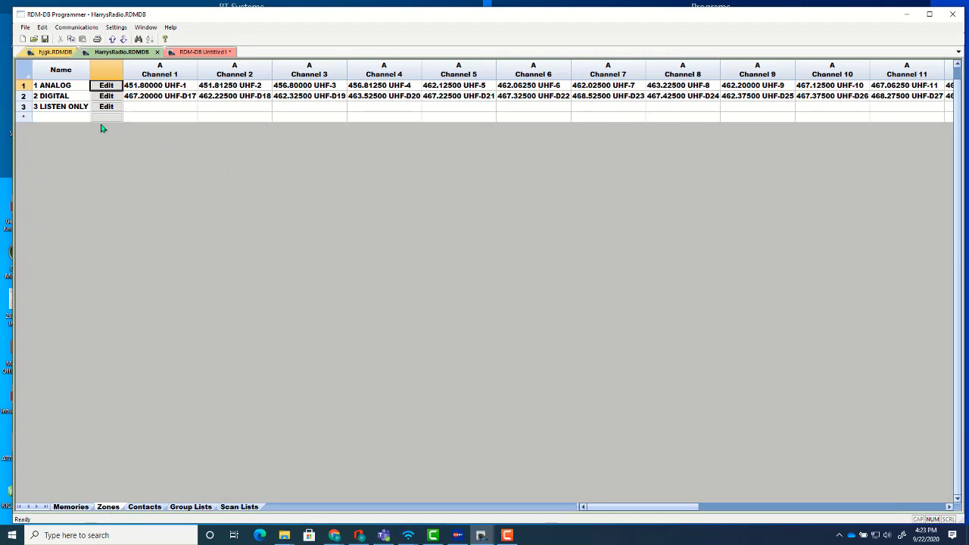
{"action": "left_click", "coordinate": [106, 106]}
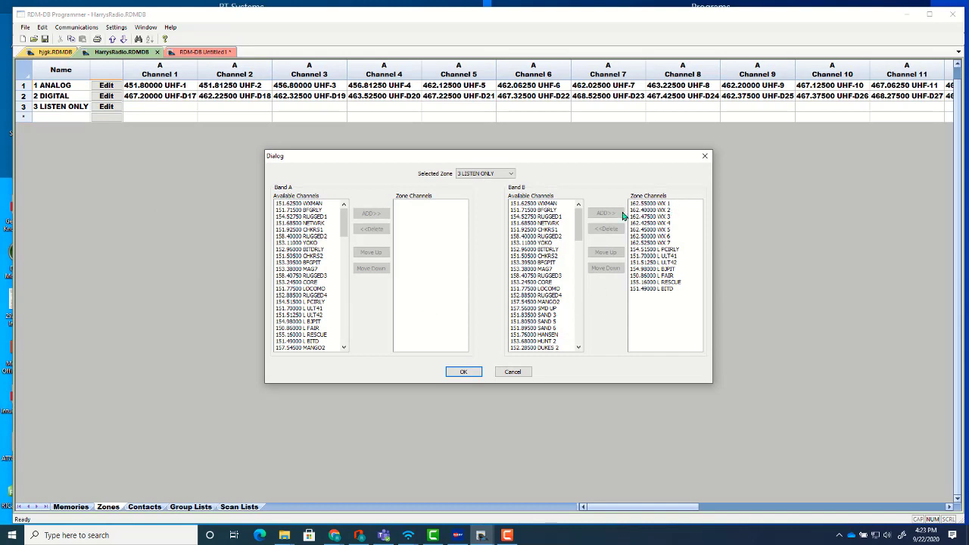
{"action": "mouse_move", "coordinate": [627, 309]}
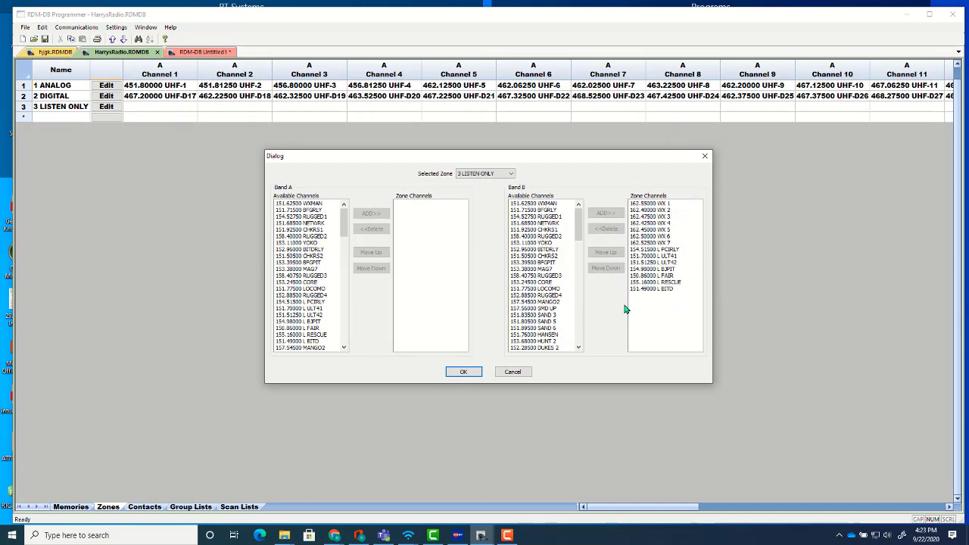
{"action": "mouse_move", "coordinate": [626, 317]}
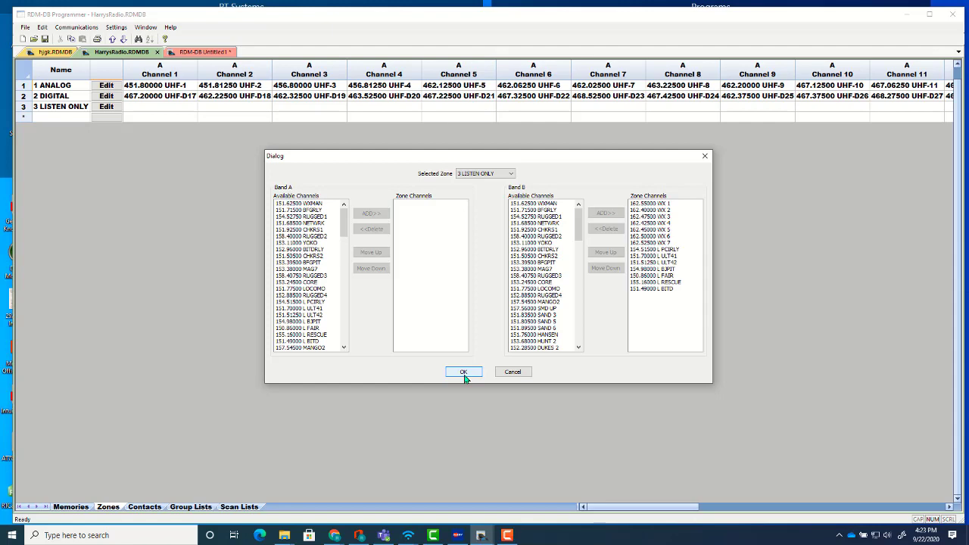
{"action": "left_click", "coordinate": [465, 371]}
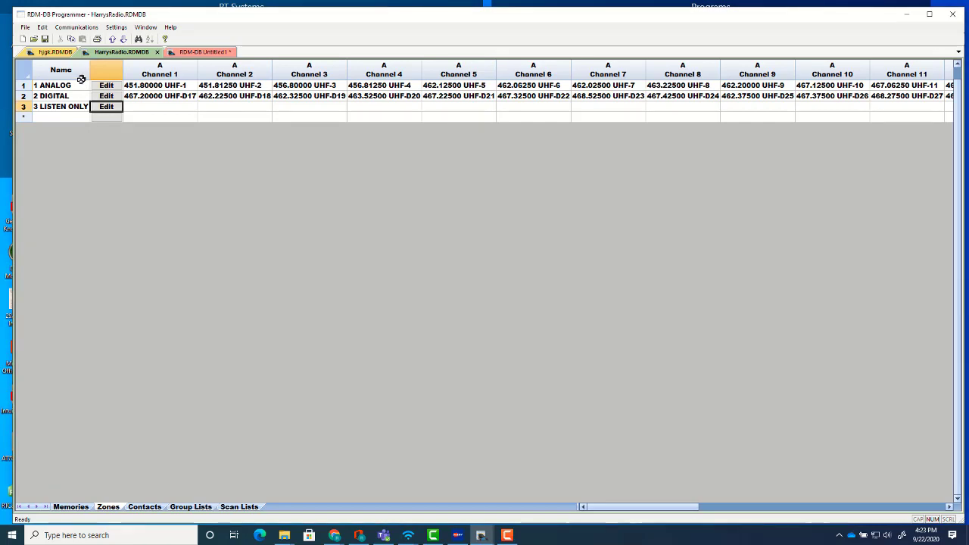
Open Radio Menu Settings and assign Zone - to the P3 key short press
{"action": "left_click", "coordinate": [126, 27]}
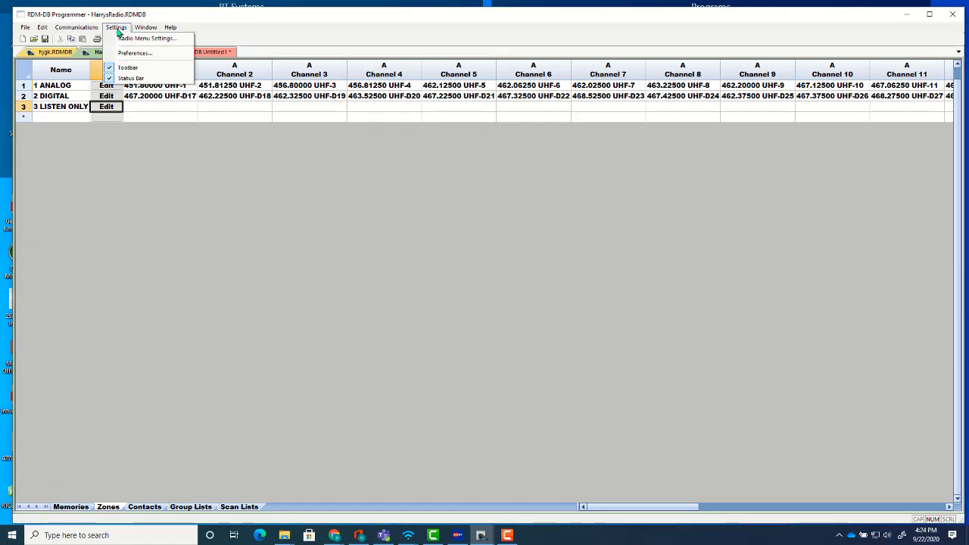
{"action": "left_click", "coordinate": [114, 51]}
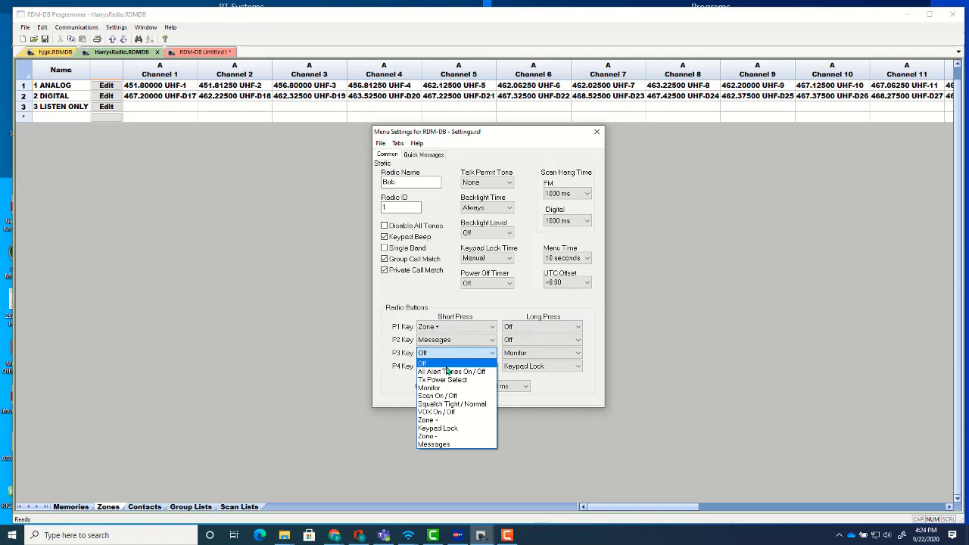
{"action": "left_click", "coordinate": [422, 362]}
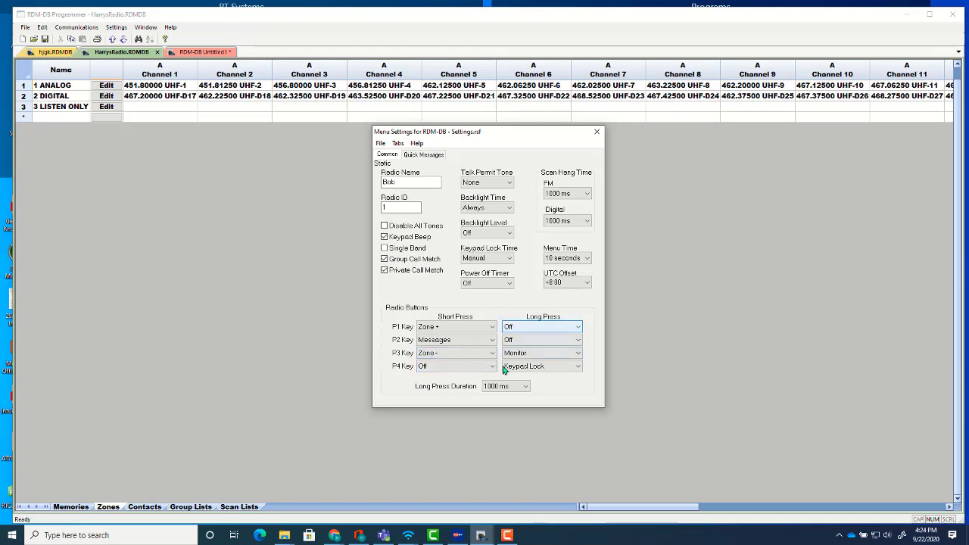
Assign Scan On / Off to the P4 key short press
{"action": "left_click", "coordinate": [488, 366]}
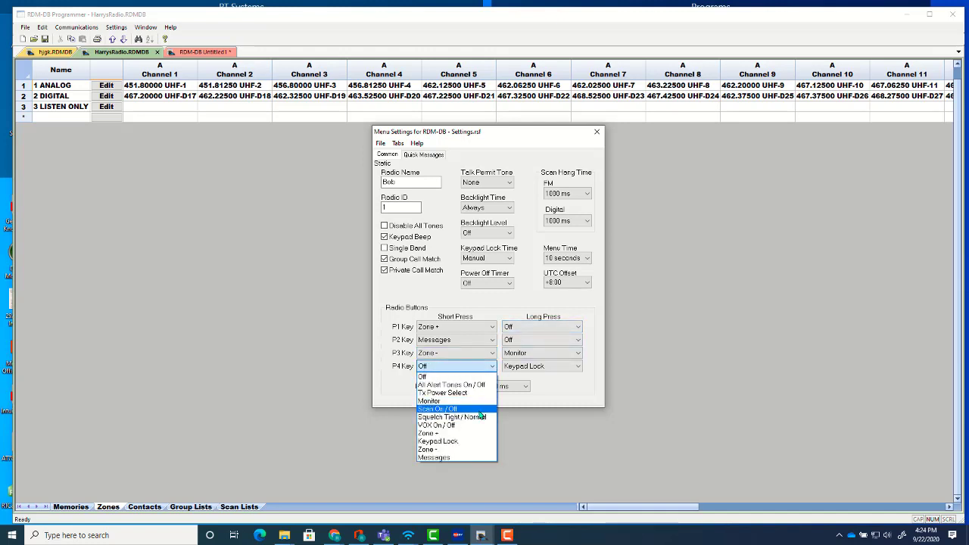
{"action": "mouse_move", "coordinate": [453, 449]}
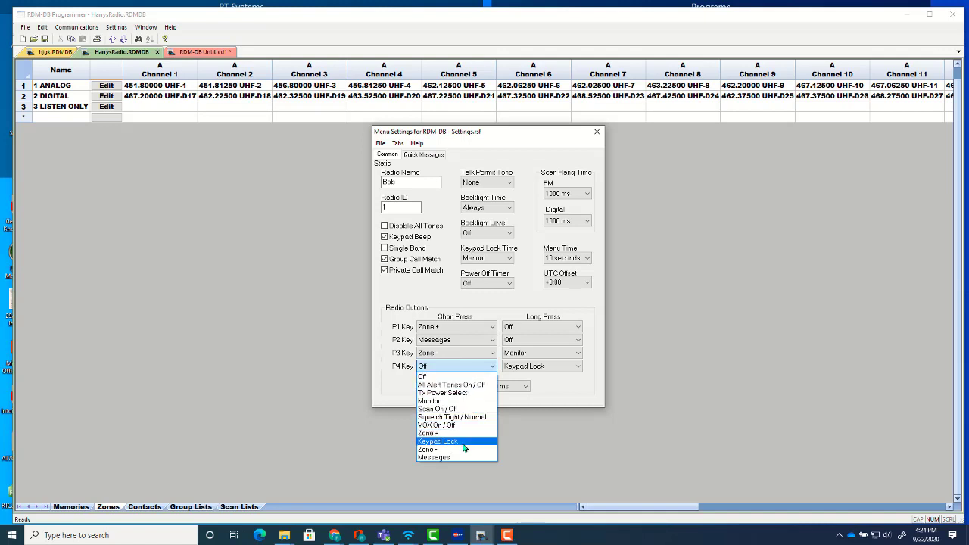
{"action": "mouse_move", "coordinate": [434, 402]}
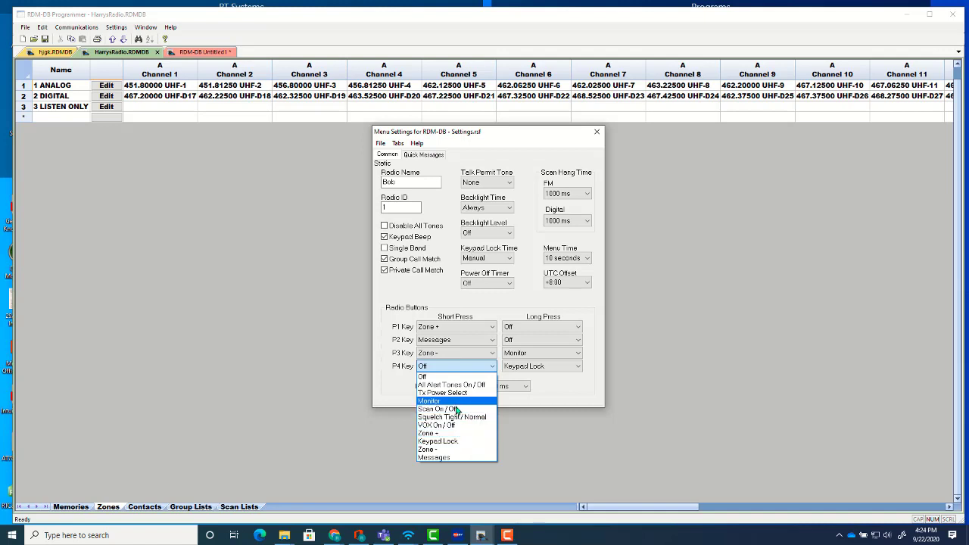
{"action": "mouse_move", "coordinate": [456, 409]}
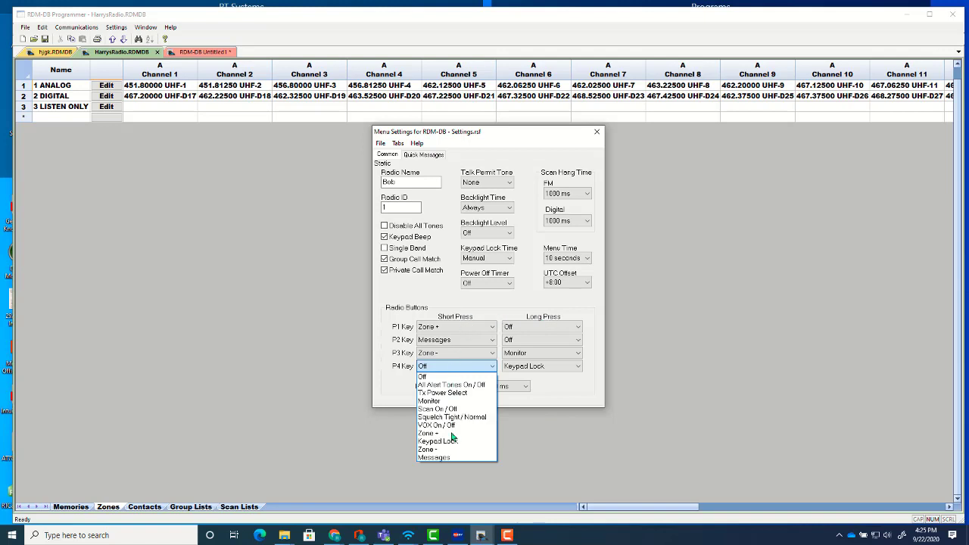
{"action": "left_click", "coordinate": [423, 377]}
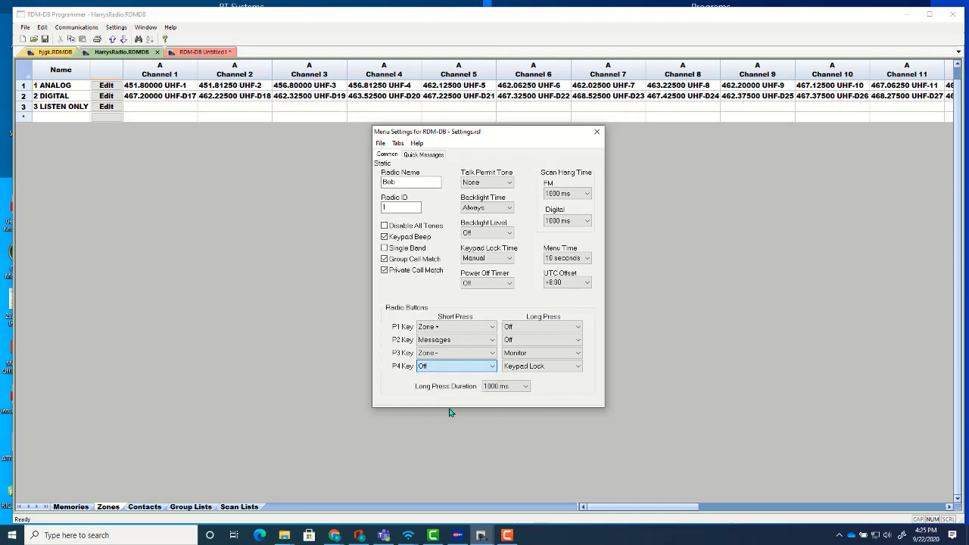
{"action": "left_click", "coordinate": [380, 144]}
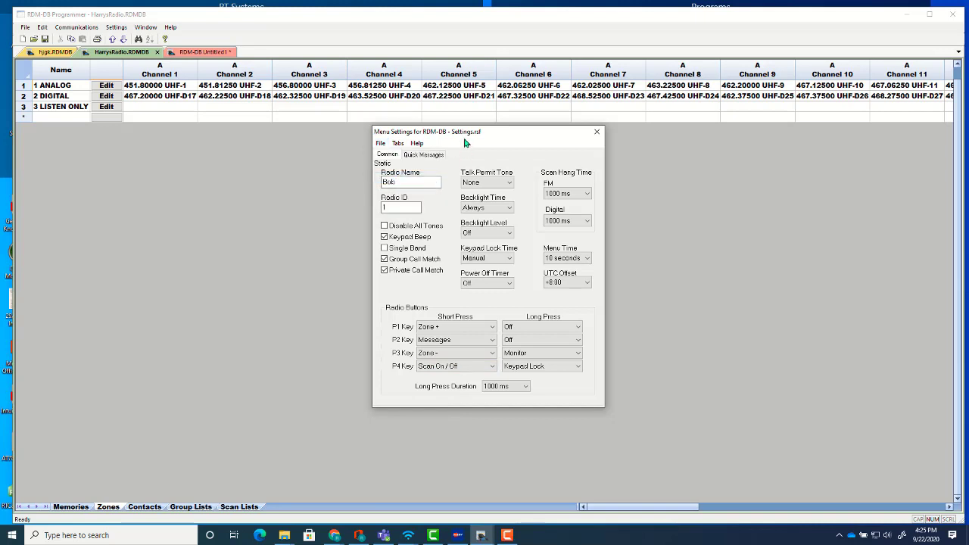
Exit the Menu Settings window from its File menu
{"action": "left_click", "coordinate": [381, 143]}
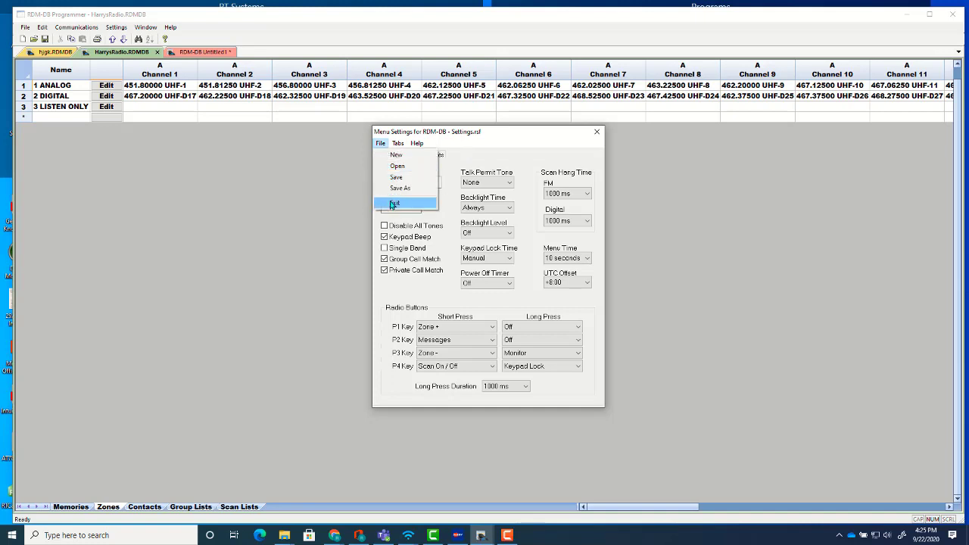
{"action": "left_click", "coordinate": [397, 202]}
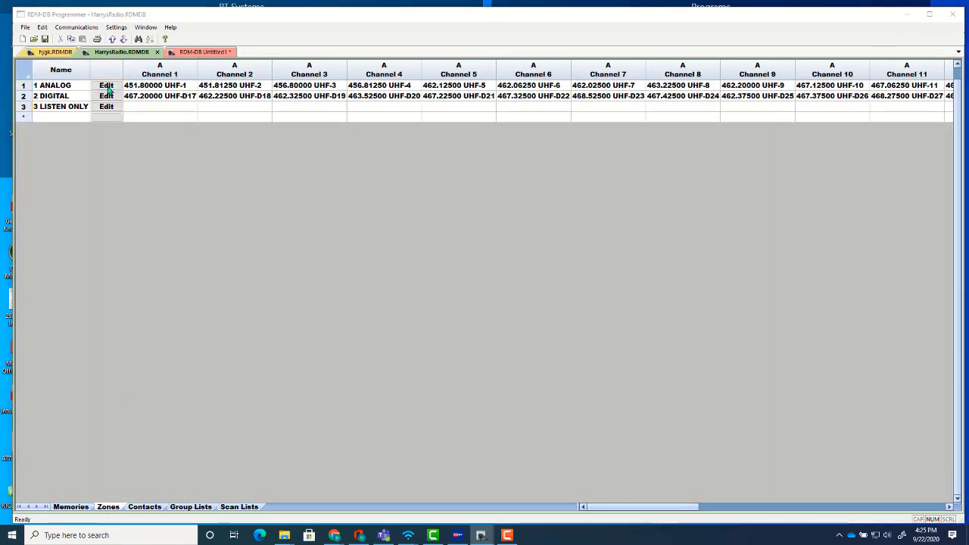
Review the ANALOG zone's channels, cancel without changes, then open the DIGITAL zone (D17–D32)
{"action": "left_click", "coordinate": [106, 95]}
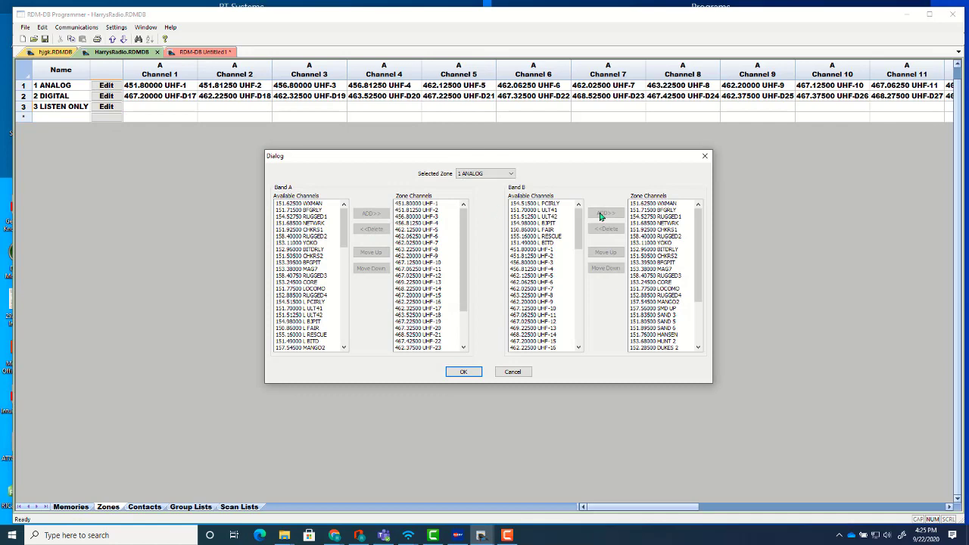
{"action": "mouse_move", "coordinate": [444, 391]}
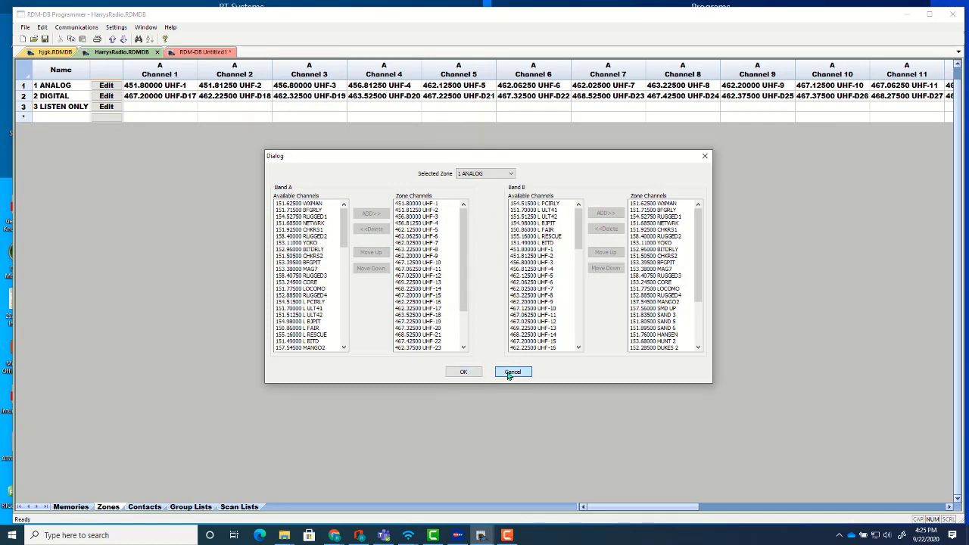
{"action": "left_click", "coordinate": [513, 371]}
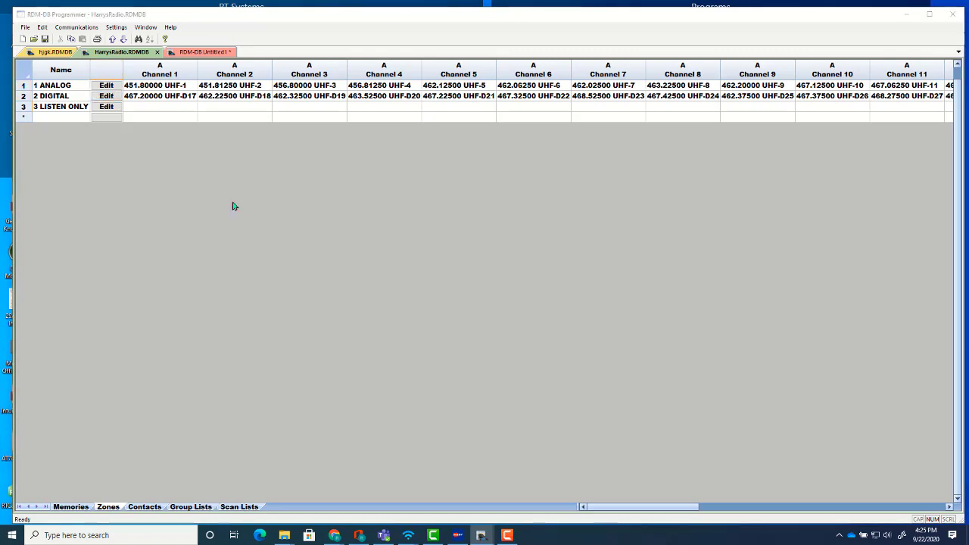
{"action": "left_click", "coordinate": [106, 96]}
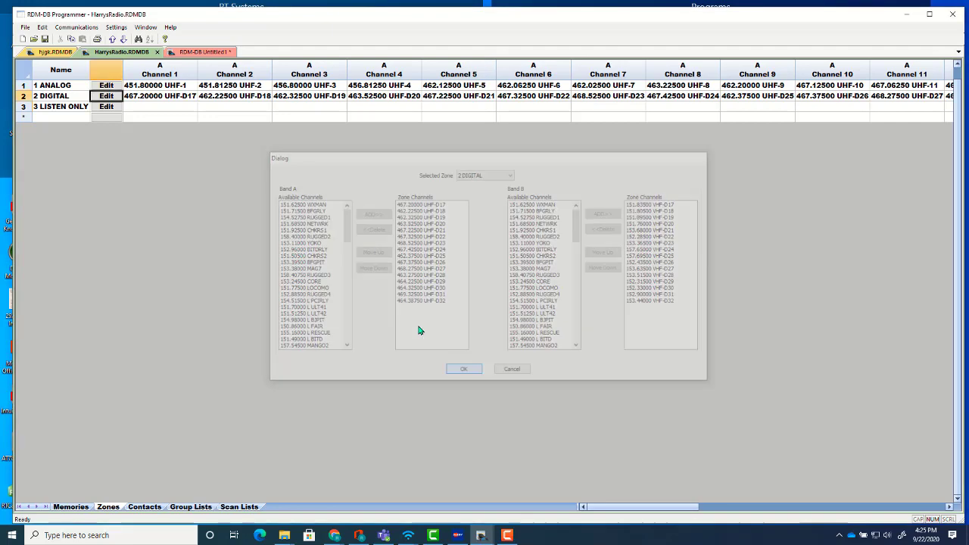
Check that LISTEN ONLY holds only Band B weather and L channels, then accept with OK
{"action": "left_click", "coordinate": [485, 175]}
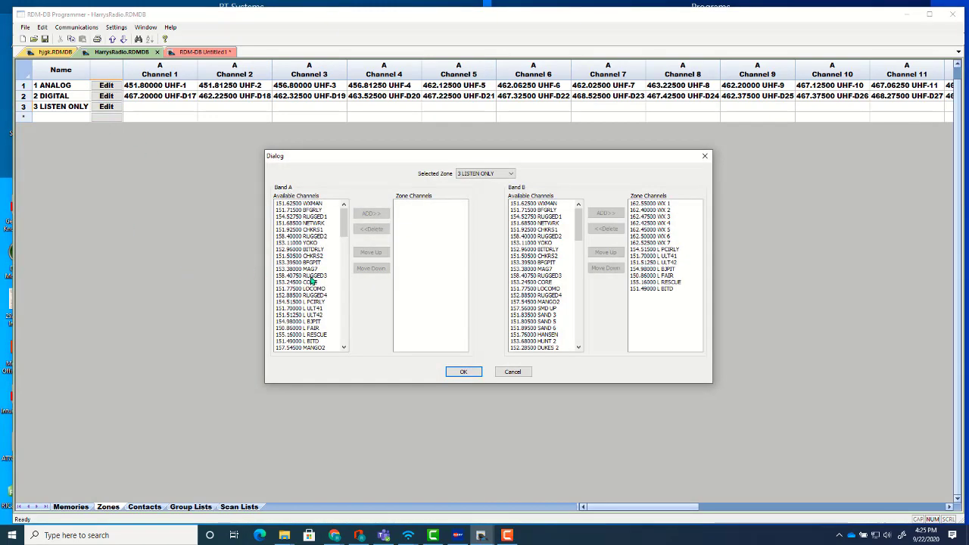
{"action": "mouse_move", "coordinate": [633, 324]}
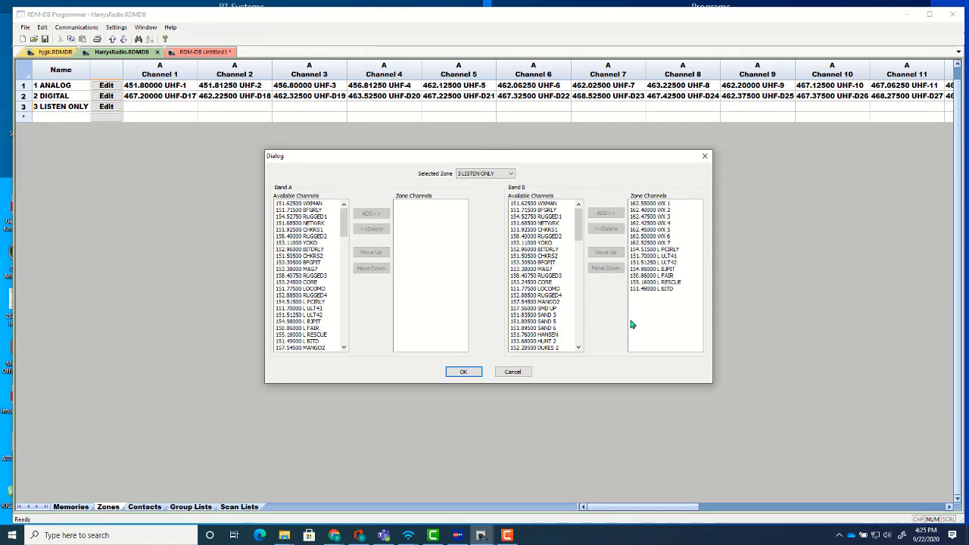
{"action": "mouse_move", "coordinate": [618, 203]}
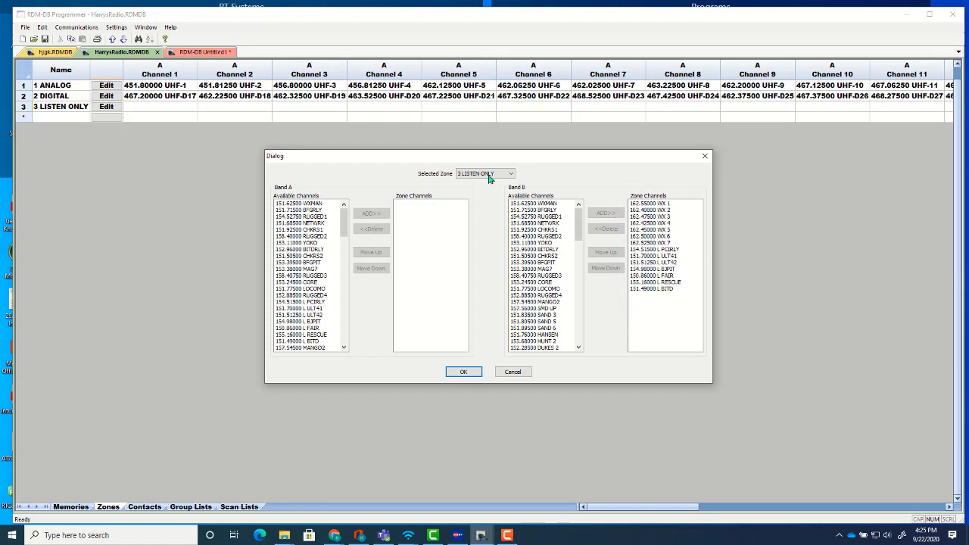
{"action": "mouse_move", "coordinate": [407, 207]}
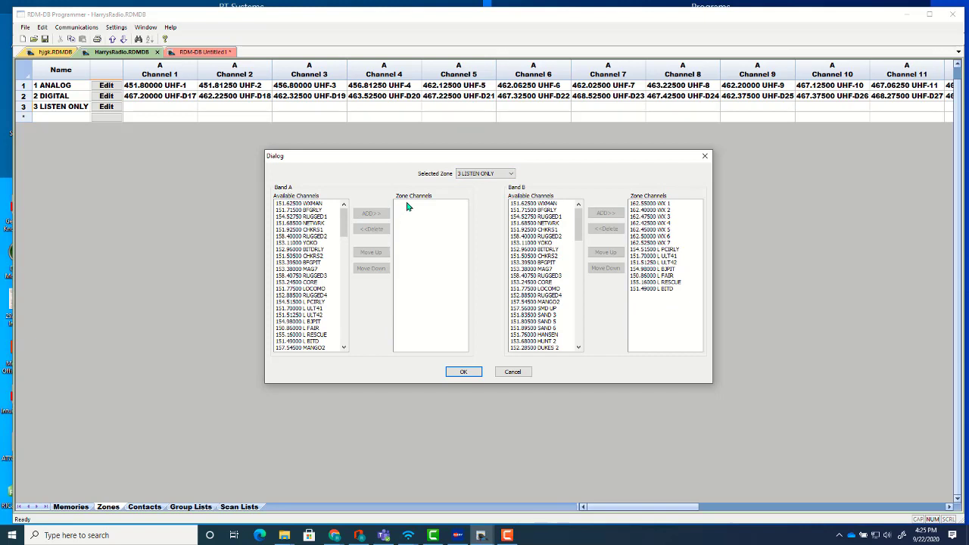
{"action": "mouse_move", "coordinate": [416, 309]}
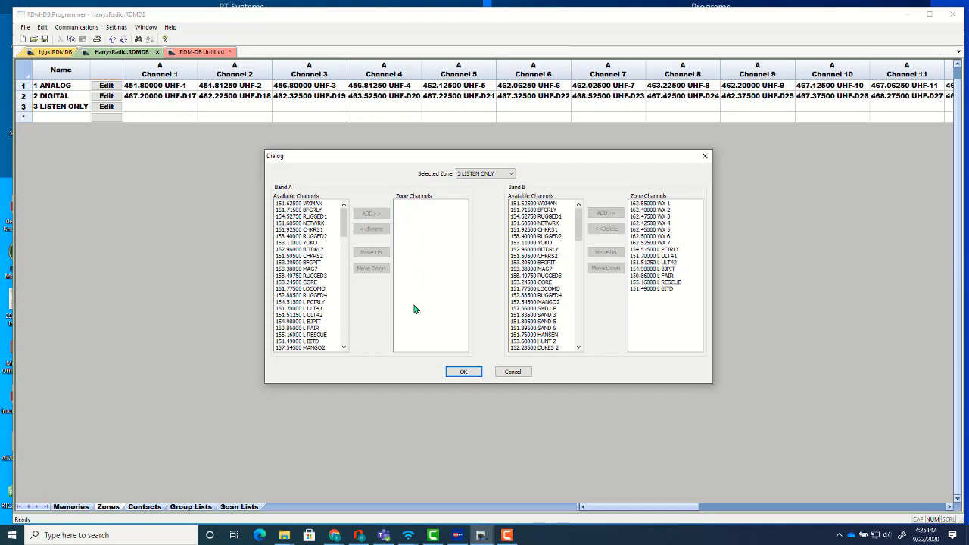
{"action": "mouse_move", "coordinate": [406, 322]}
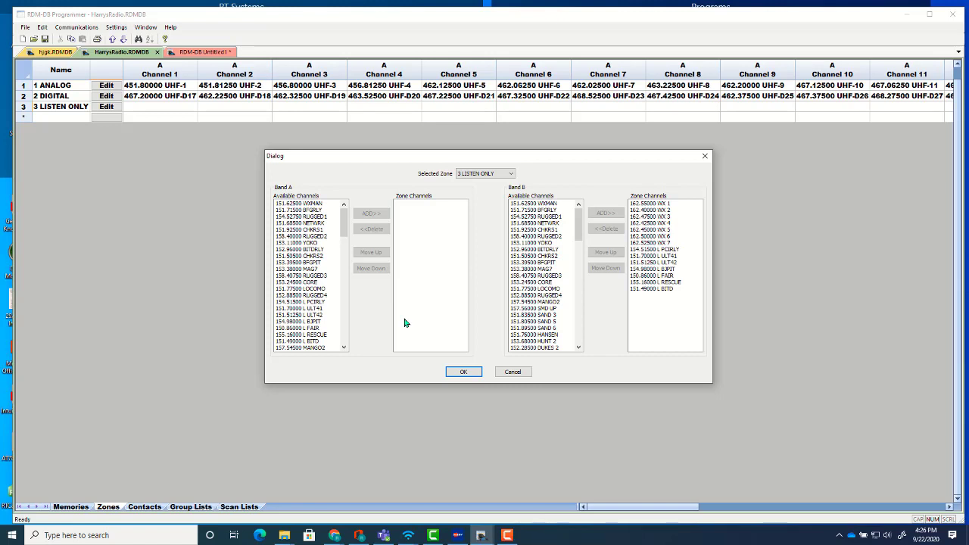
{"action": "mouse_move", "coordinate": [402, 308]}
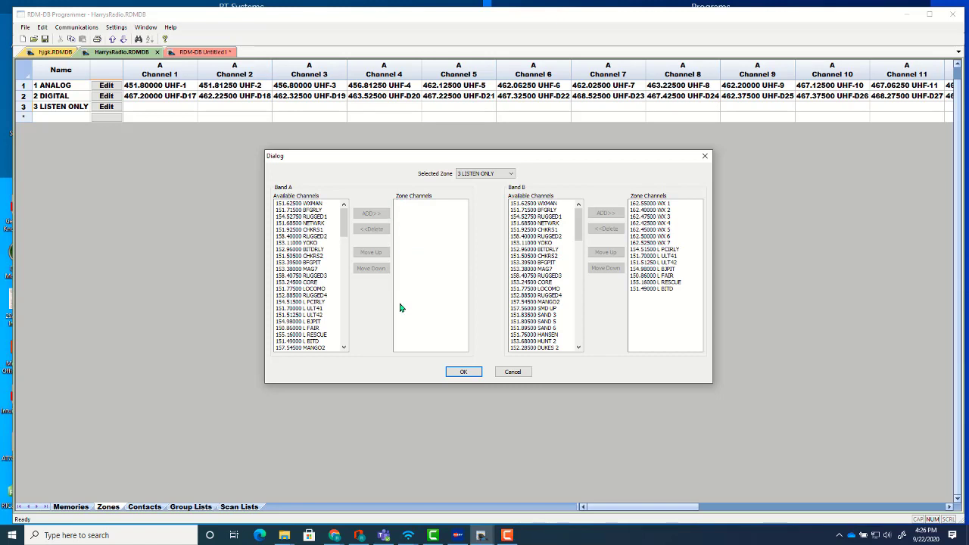
{"action": "mouse_move", "coordinate": [622, 200]}
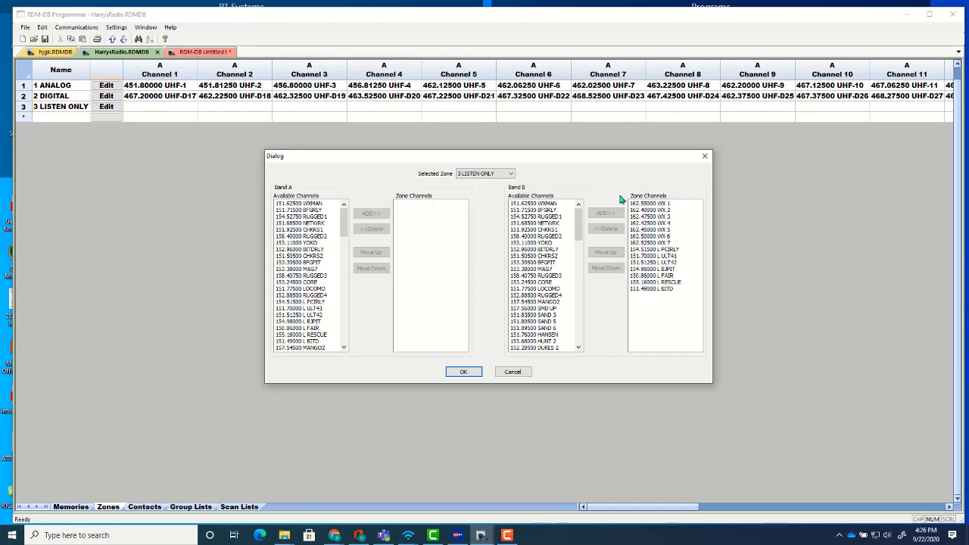
{"action": "mouse_move", "coordinate": [418, 195]}
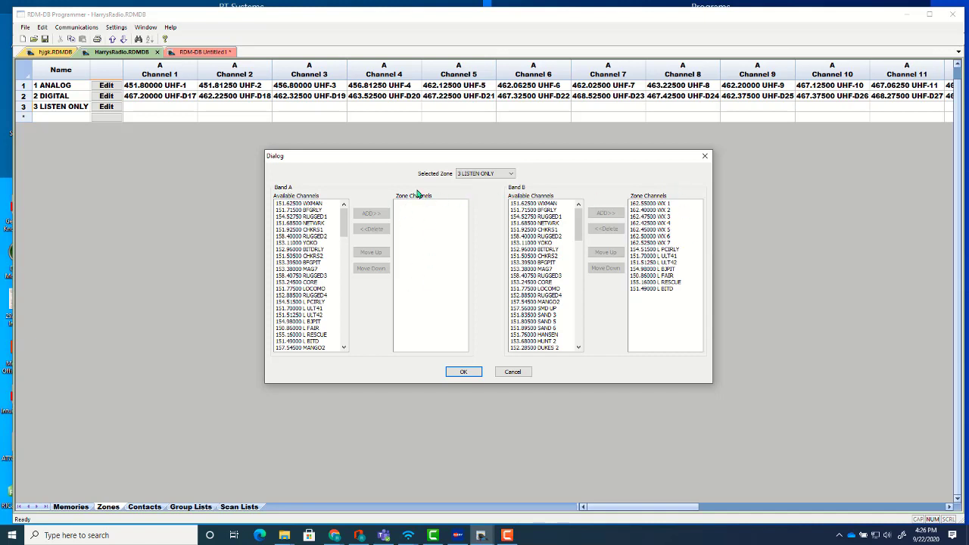
{"action": "mouse_move", "coordinate": [453, 391]}
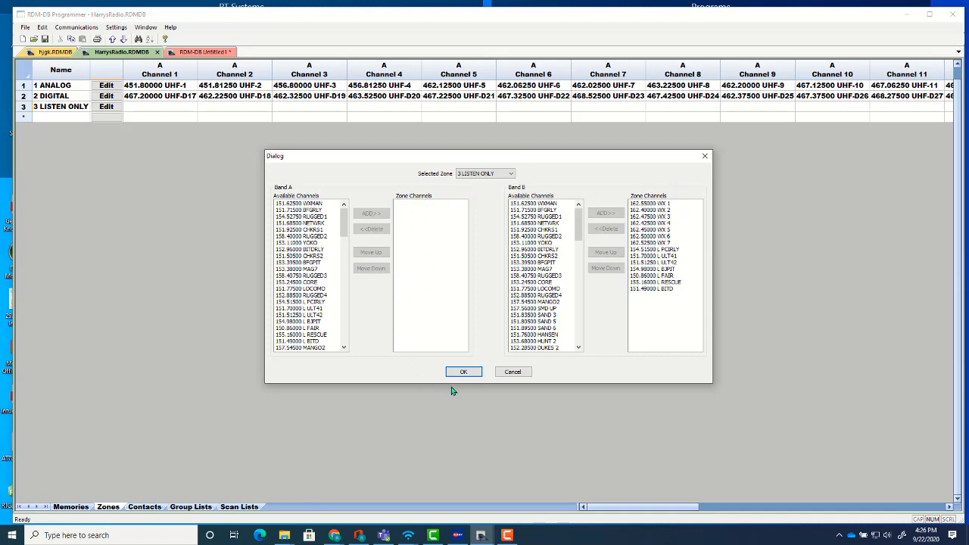
{"action": "left_click", "coordinate": [463, 372]}
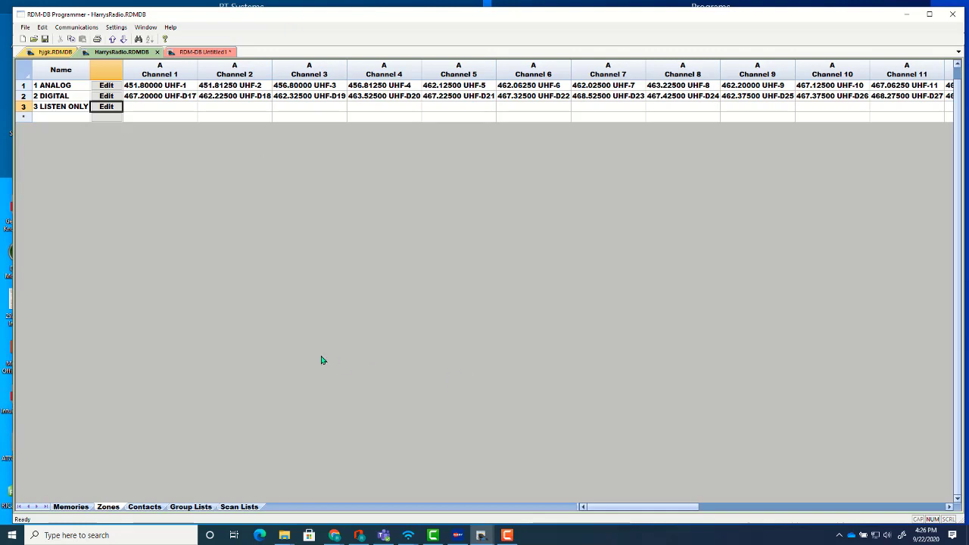
{"action": "mouse_move", "coordinate": [182, 345]}
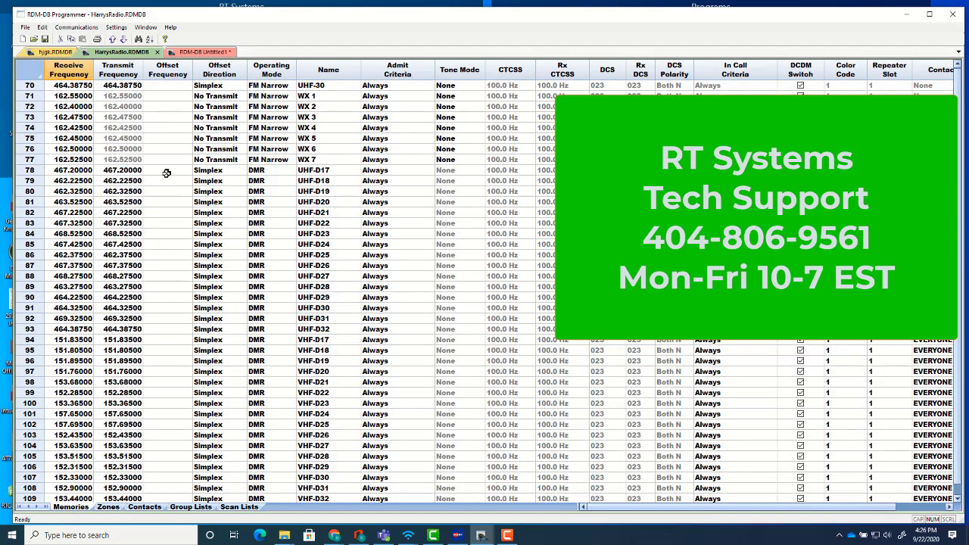
Scroll the HarrysRadio memories list to the WX weather and DMR digital channels, rows 72–109
{"action": "scroll", "scroll_direction": "down", "scroll_amount": 3}
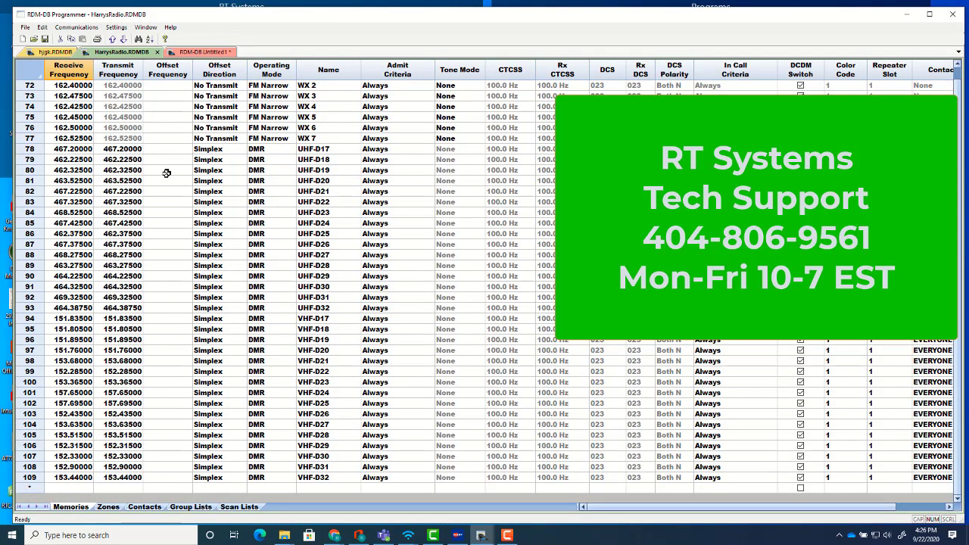